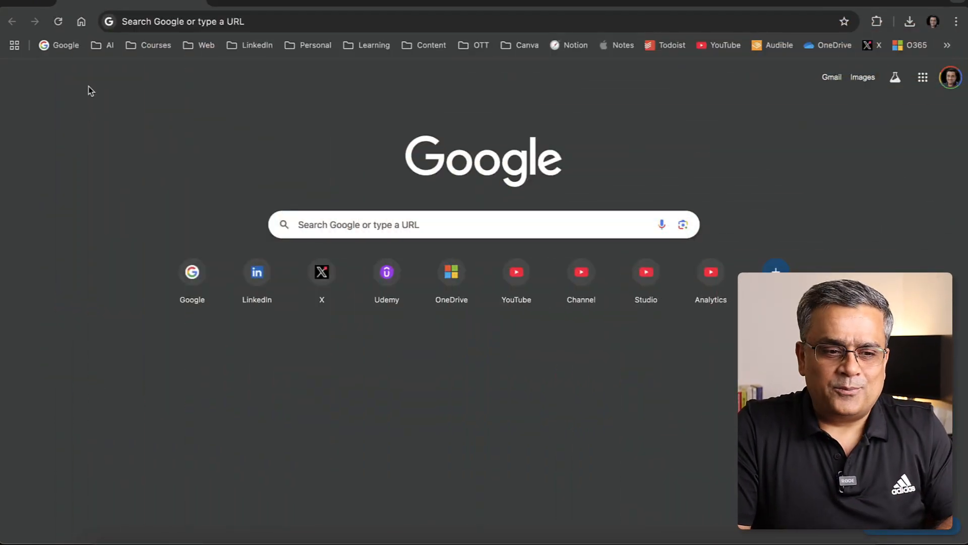
Go to gemini.google.com/app in Chrome
{"action": "type", "text": "https://gemini.google.com/app"}
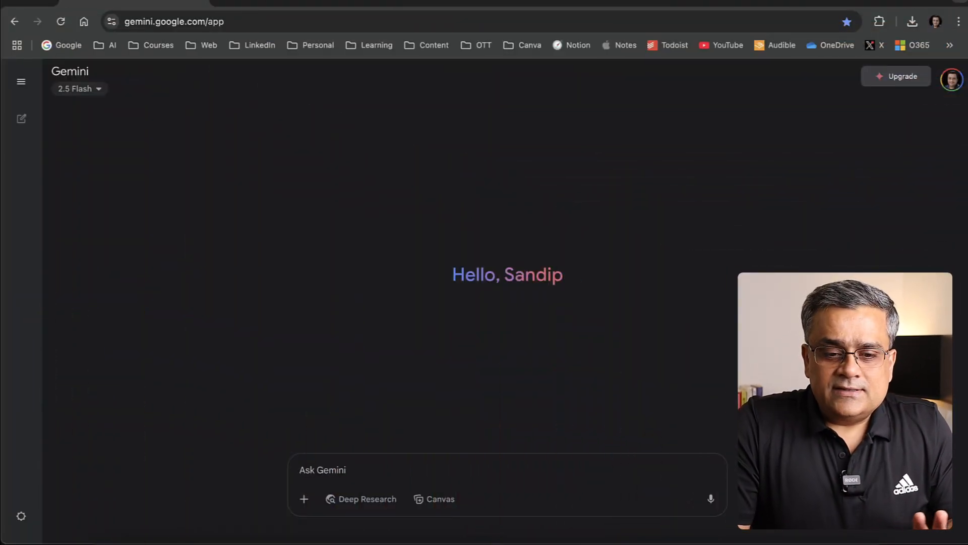
{"action": "mouse_move", "coordinate": [613, 272]}
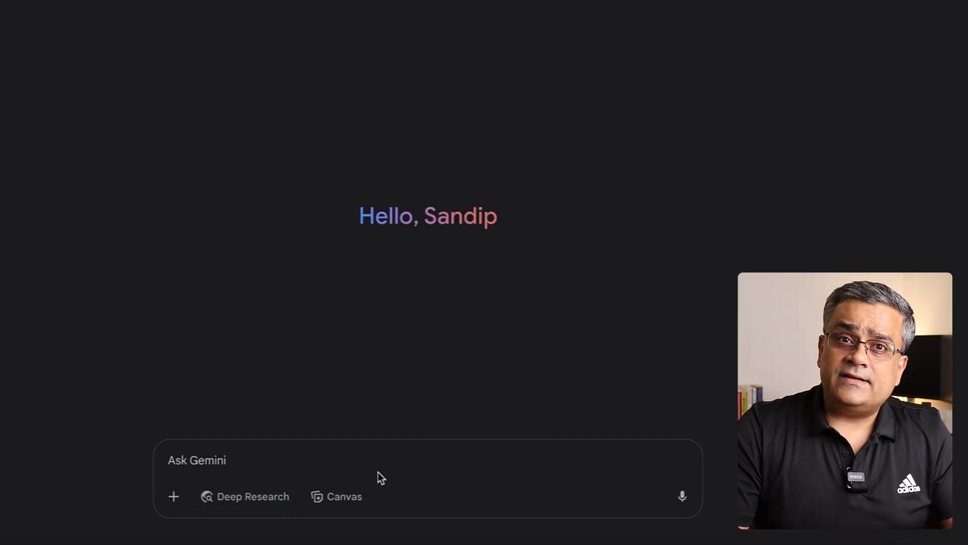
{"action": "mouse_move", "coordinate": [337, 495]}
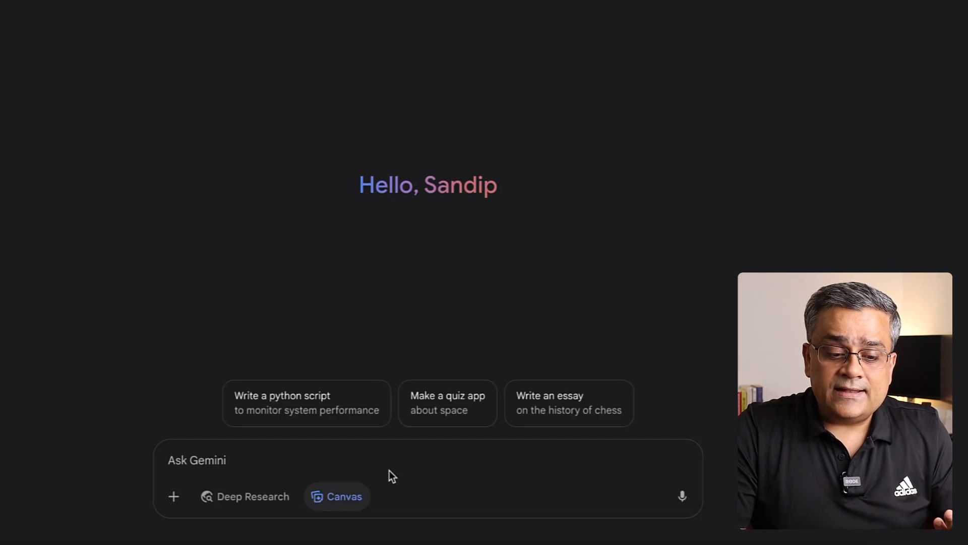
{"action": "mouse_move", "coordinate": [374, 463]}
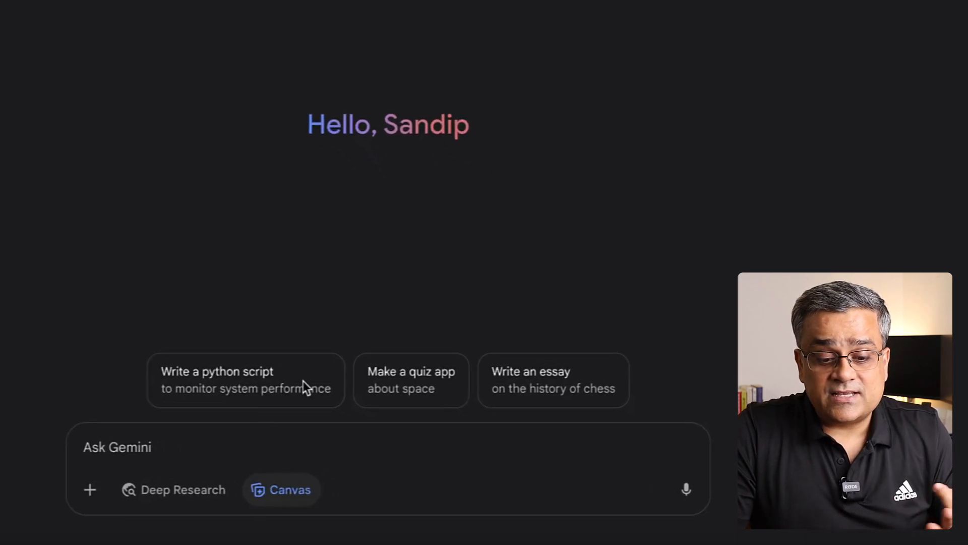
{"action": "mouse_move", "coordinate": [465, 431]}
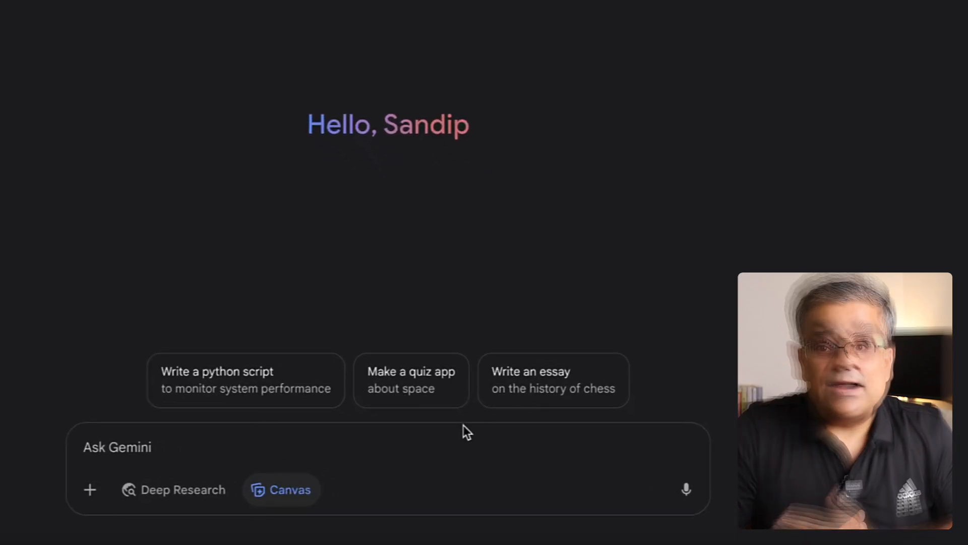
{"action": "mouse_move", "coordinate": [93, 127]}
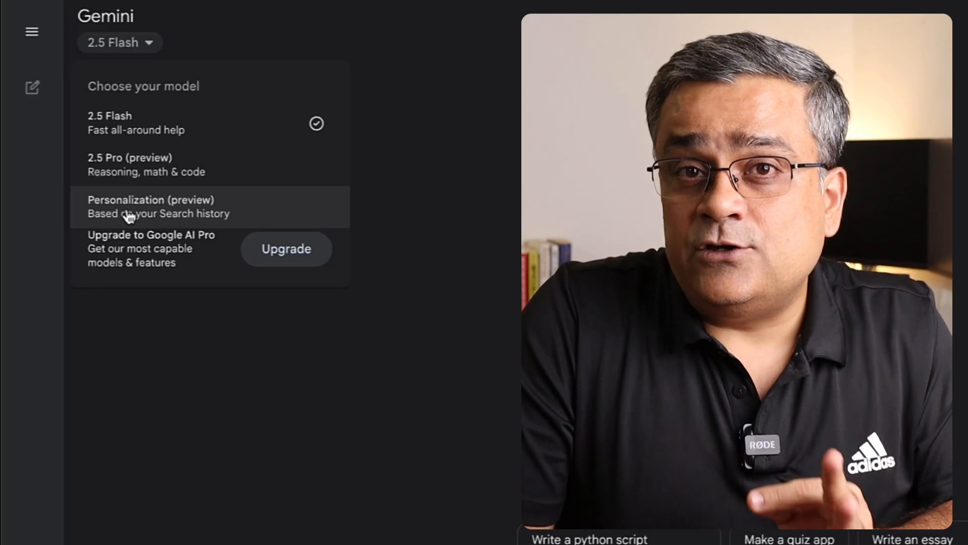
Select the Personalization (preview) model, connect Search history, and reopen the model list
{"action": "left_click", "coordinate": [157, 207]}
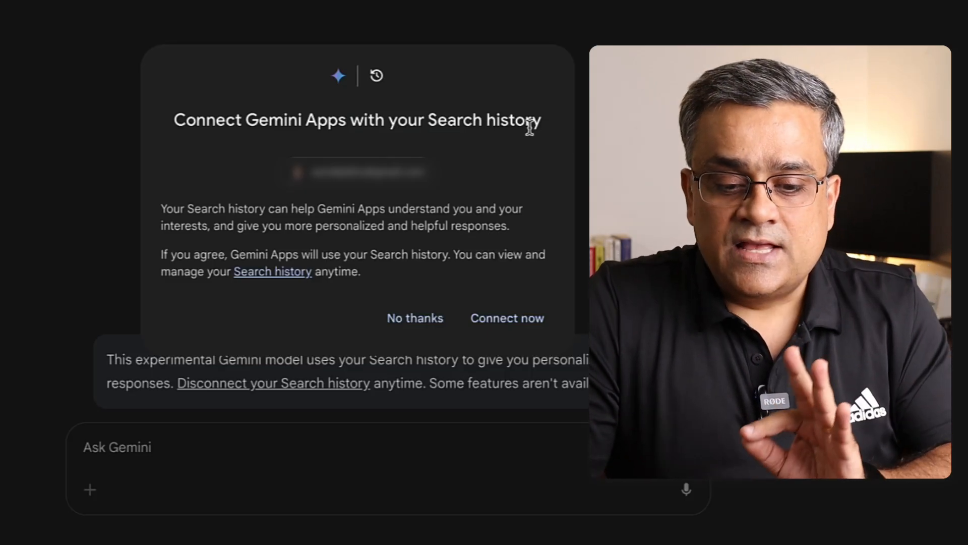
{"action": "left_click", "coordinate": [414, 317]}
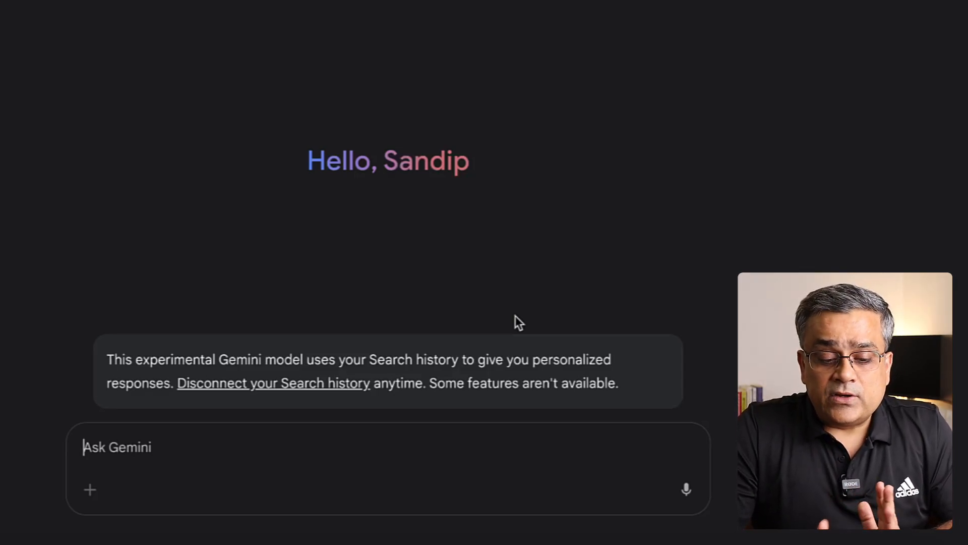
{"action": "mouse_move", "coordinate": [221, 393]}
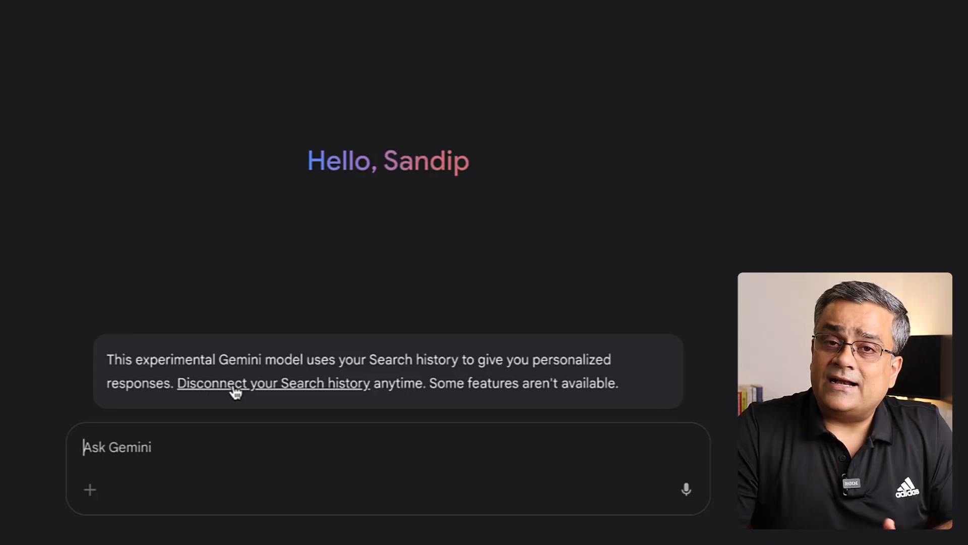
{"action": "left_click", "coordinate": [104, 93]}
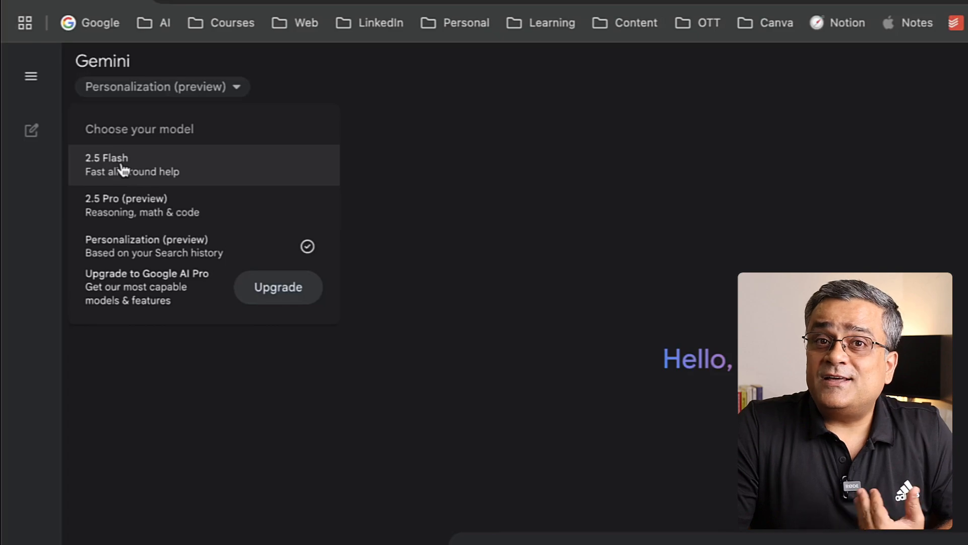
{"action": "mouse_move", "coordinate": [90, 207]}
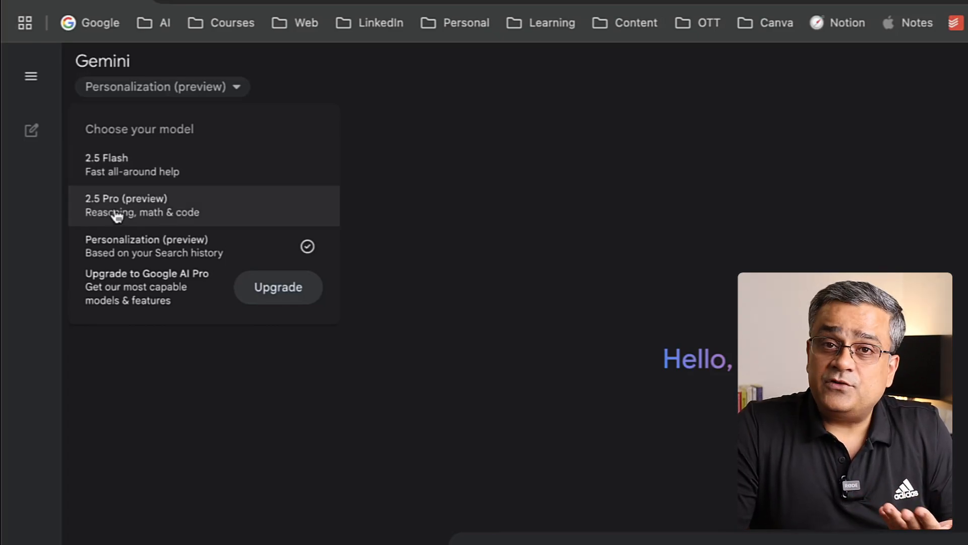
{"action": "mouse_move", "coordinate": [148, 250]}
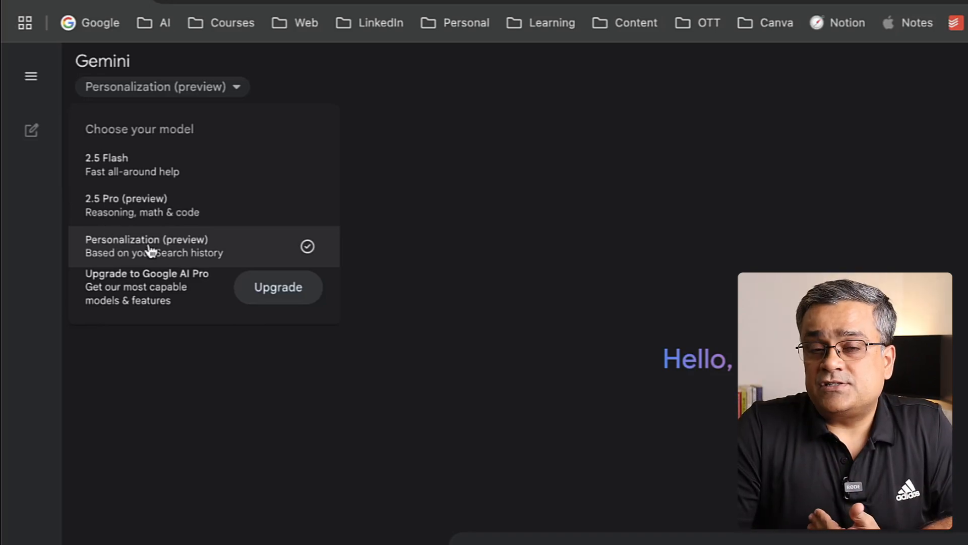
{"action": "mouse_move", "coordinate": [489, 205]}
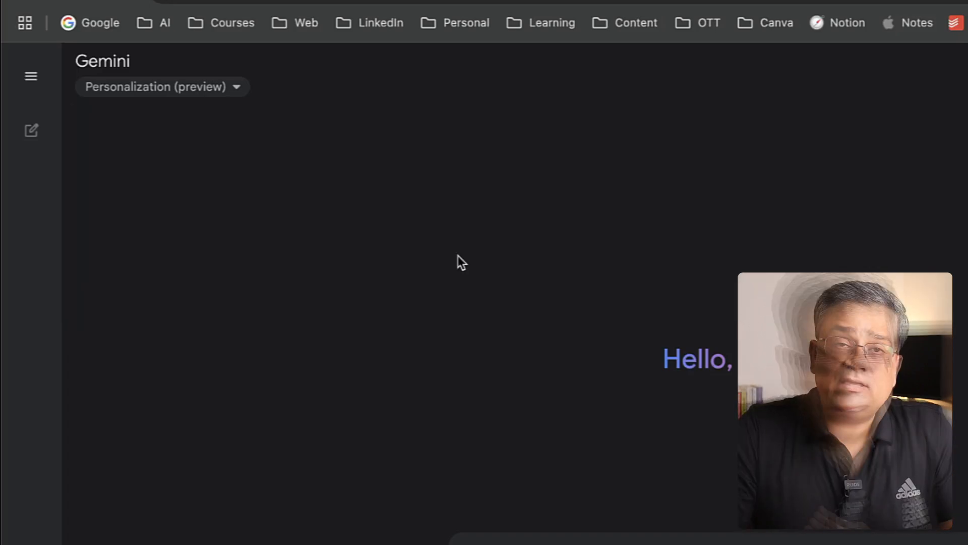
{"action": "mouse_move", "coordinate": [31, 76]}
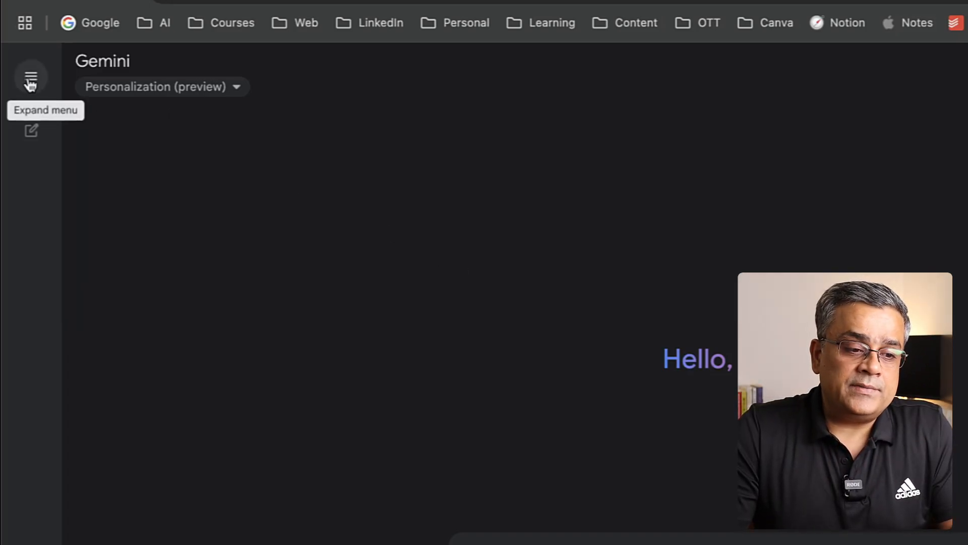
Open the Writing editor gem from the side panel, then return to the Gem manager
{"action": "left_click", "coordinate": [30, 76]}
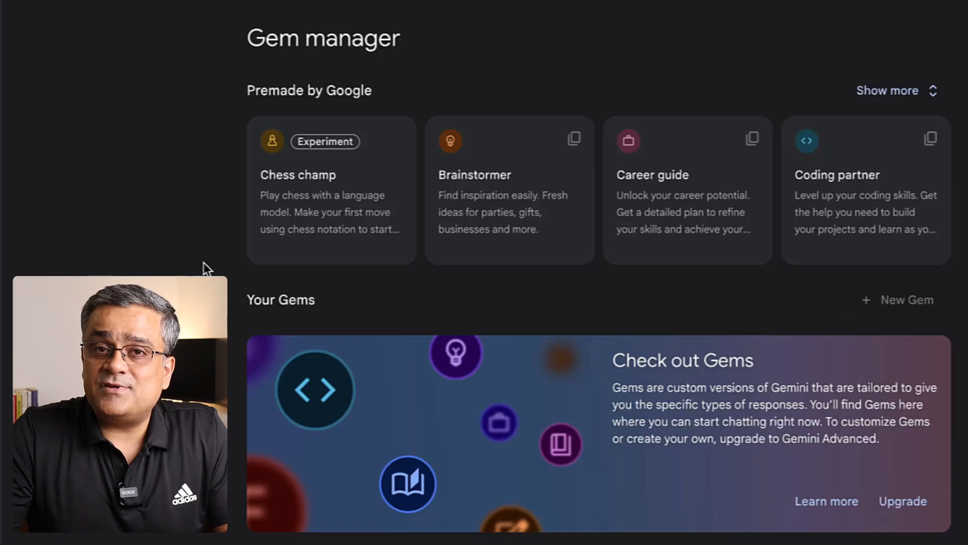
{"action": "left_click", "coordinate": [888, 90]}
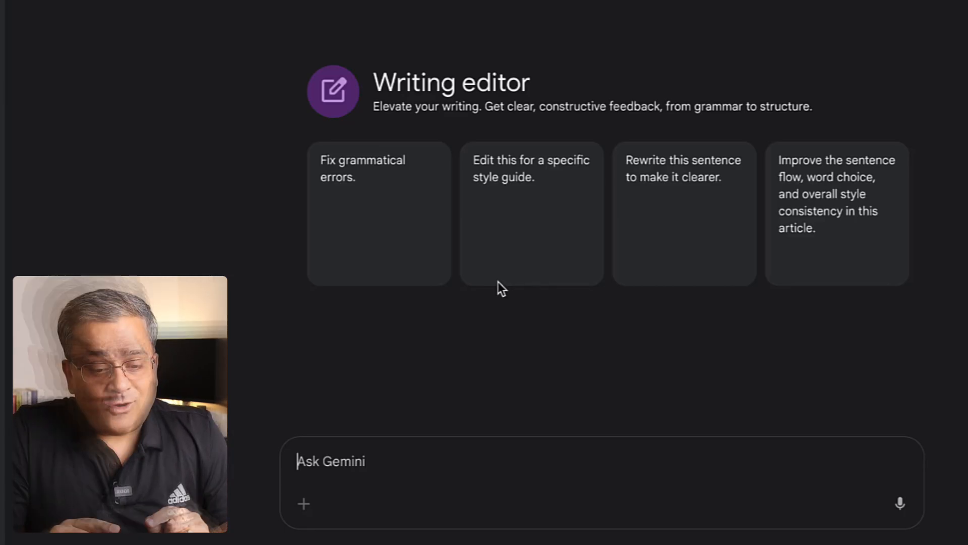
{"action": "left_click", "coordinate": [58, 140]}
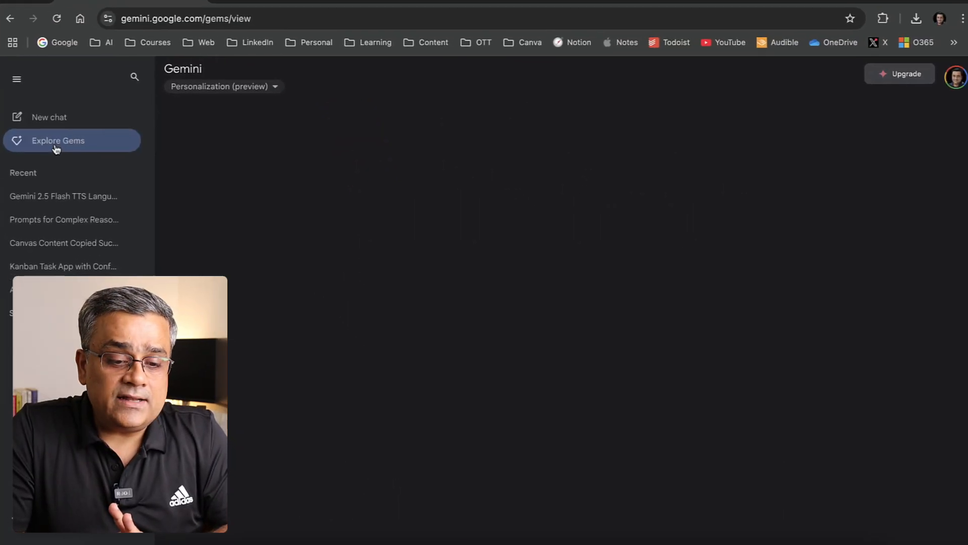
{"action": "left_click", "coordinate": [58, 140]}
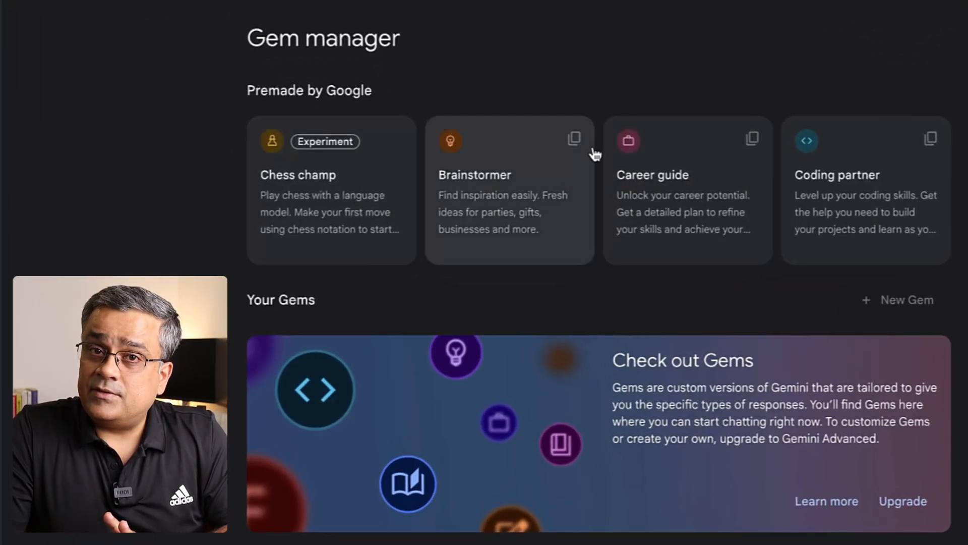
{"action": "mouse_move", "coordinate": [913, 338]}
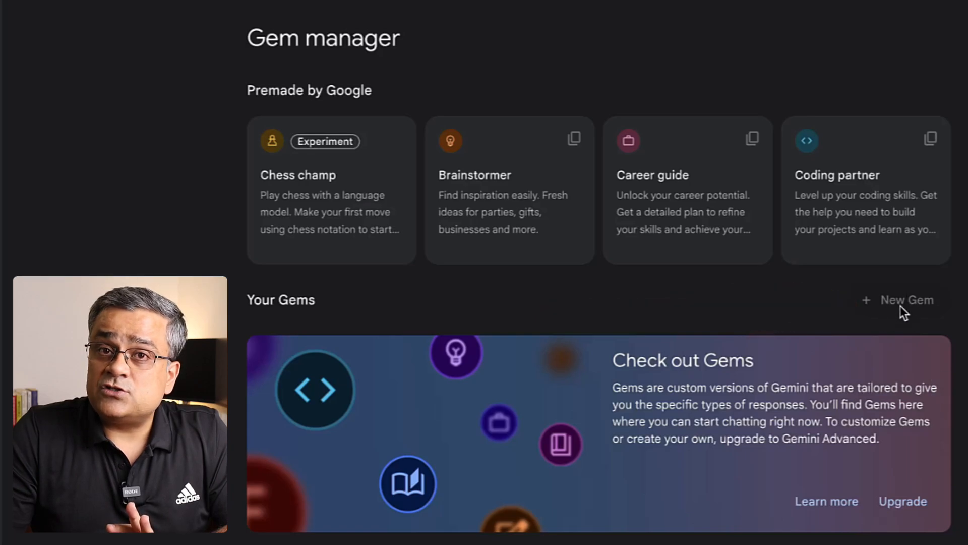
{"action": "mouse_move", "coordinate": [621, 390]}
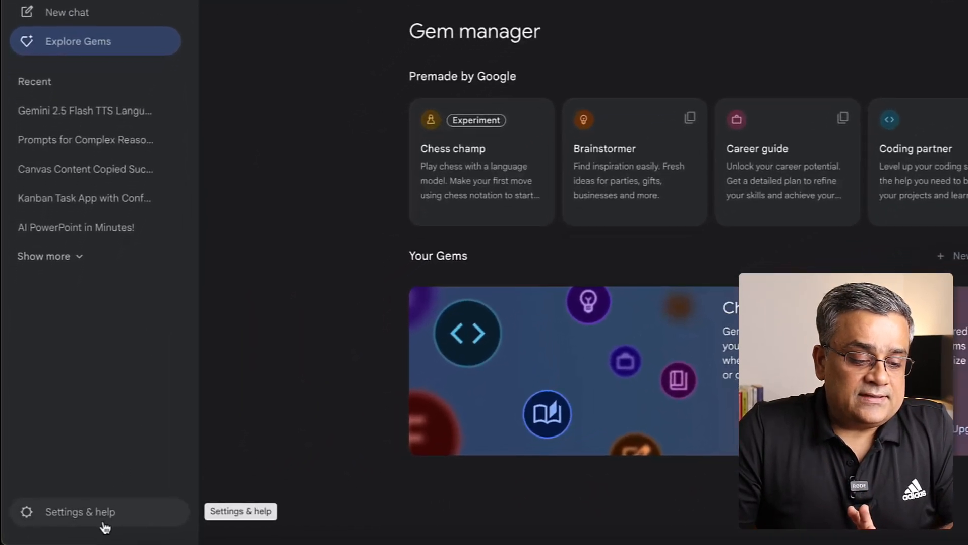
{"action": "left_click", "coordinate": [80, 512]}
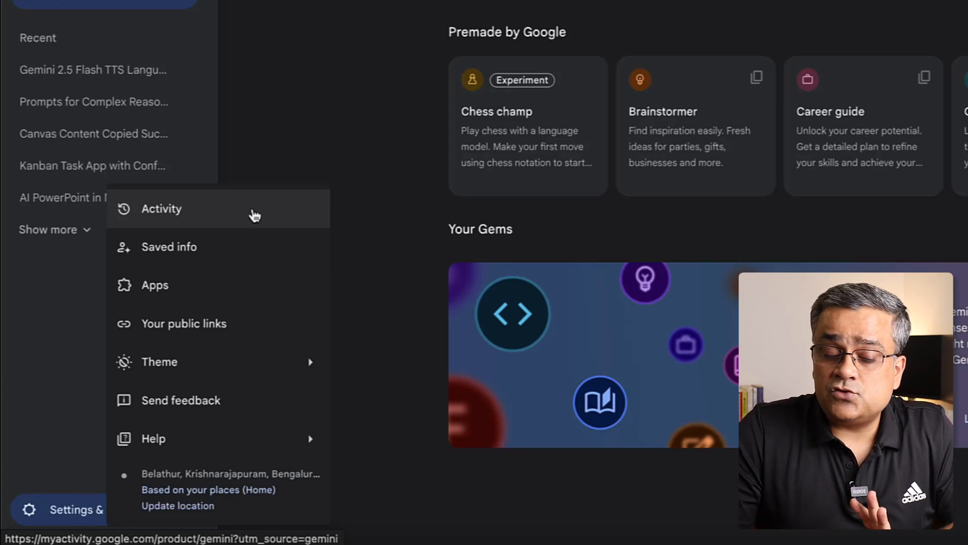
{"action": "left_click", "coordinate": [155, 284]}
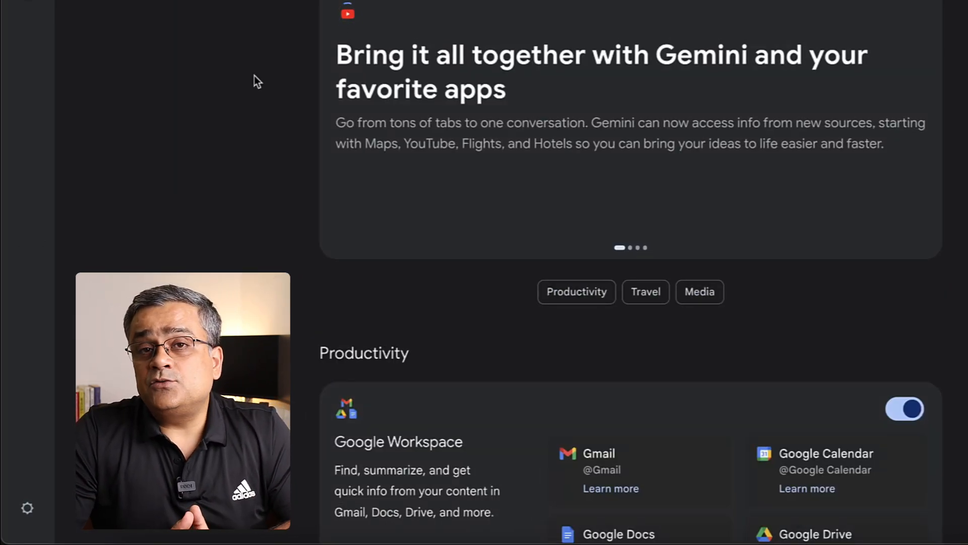
{"action": "scroll", "scroll_direction": "down", "scroll_amount": 3}
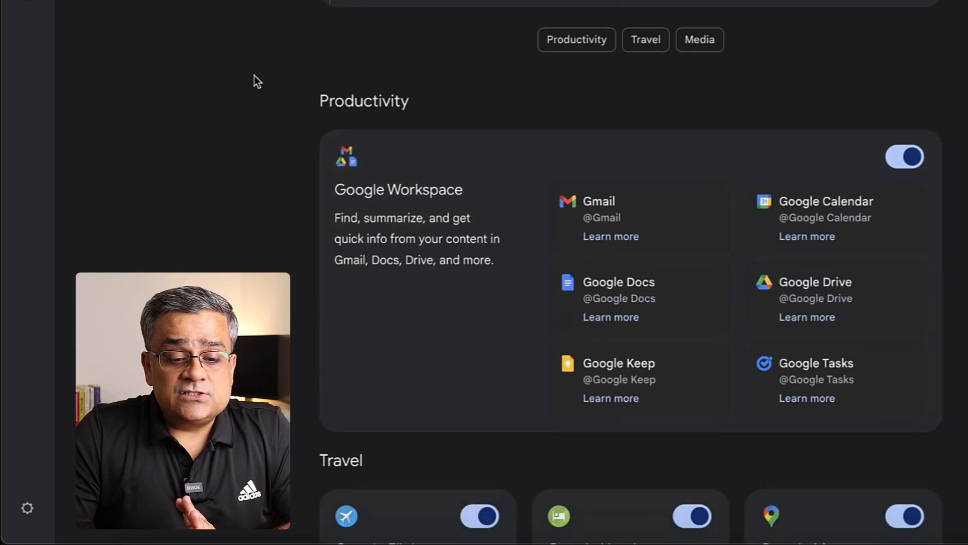
{"action": "scroll", "scroll_direction": "down", "scroll_amount": 3}
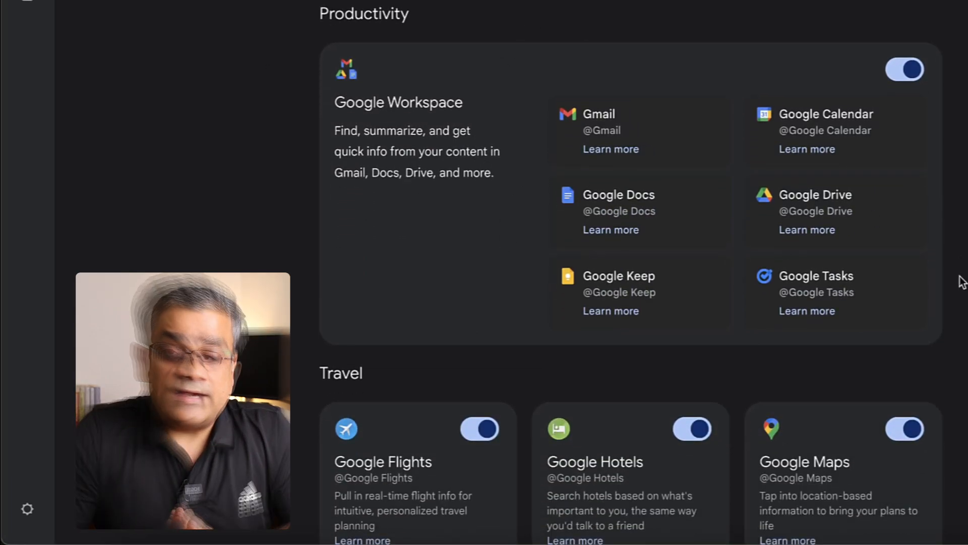
{"action": "scroll", "scroll_direction": "up", "scroll_amount": 3}
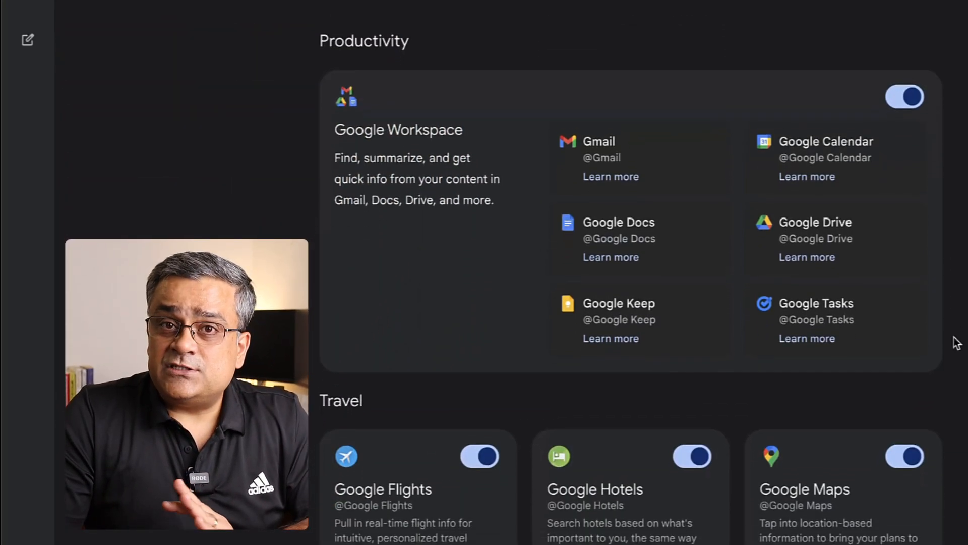
{"action": "scroll", "scroll_direction": "down", "scroll_amount": 3}
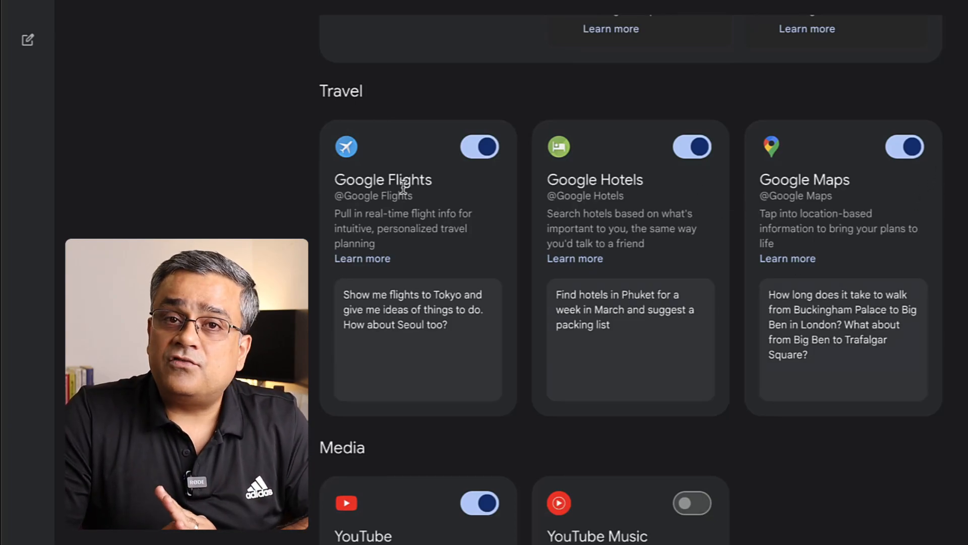
{"action": "scroll", "scroll_direction": "down", "scroll_amount": 3}
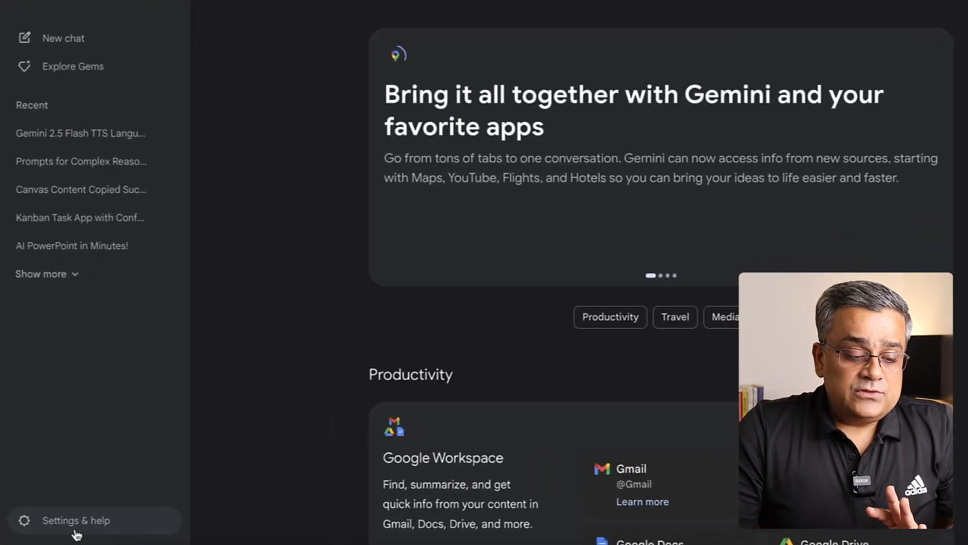
Open the Saved info page from Settings & help
{"action": "left_click", "coordinate": [75, 520]}
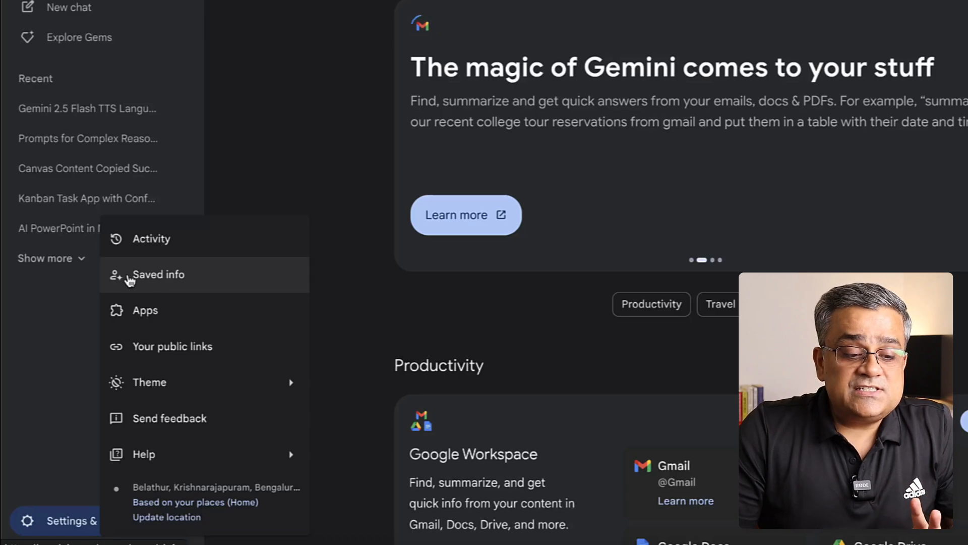
{"action": "left_click", "coordinate": [159, 275]}
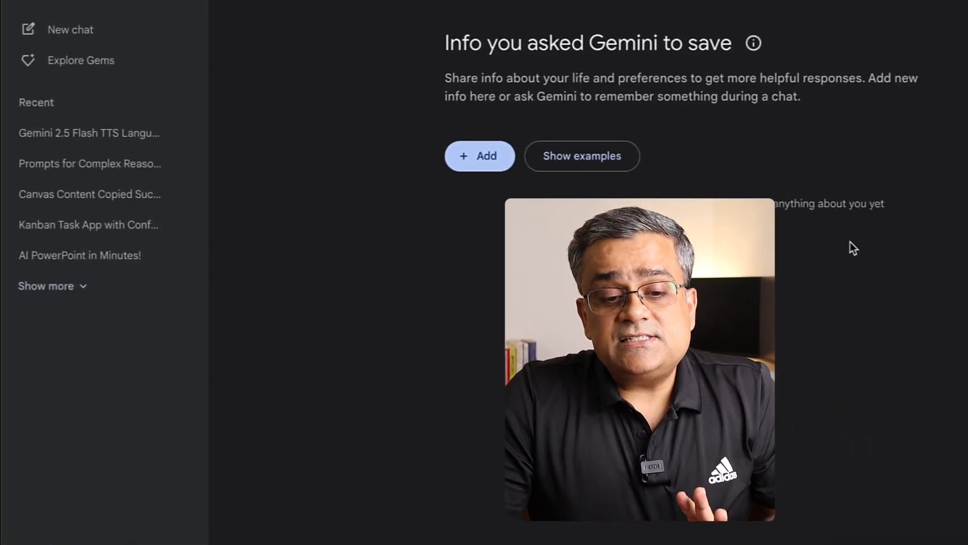
{"action": "left_click", "coordinate": [28, 19]}
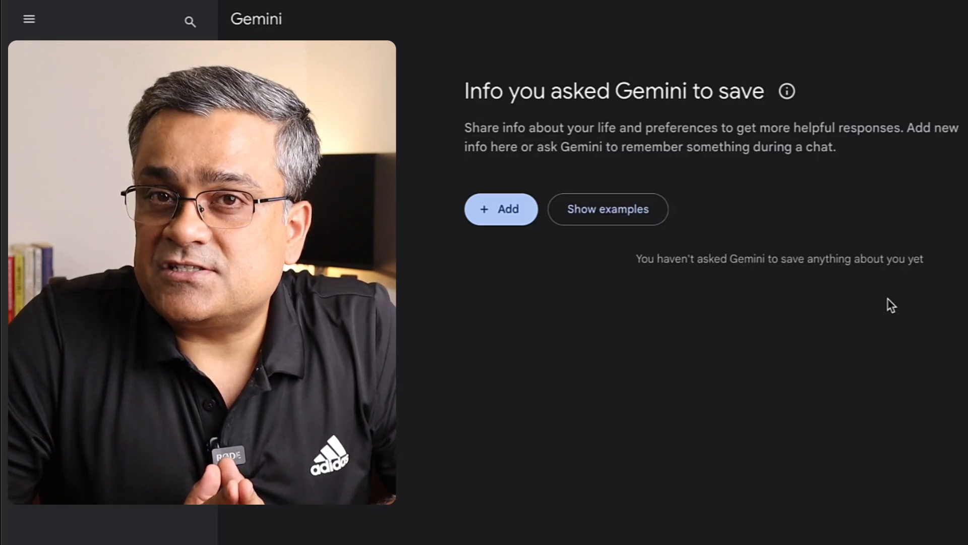
Start adding a memory, cancel it, and view example things worth saving
{"action": "left_click", "coordinate": [500, 209]}
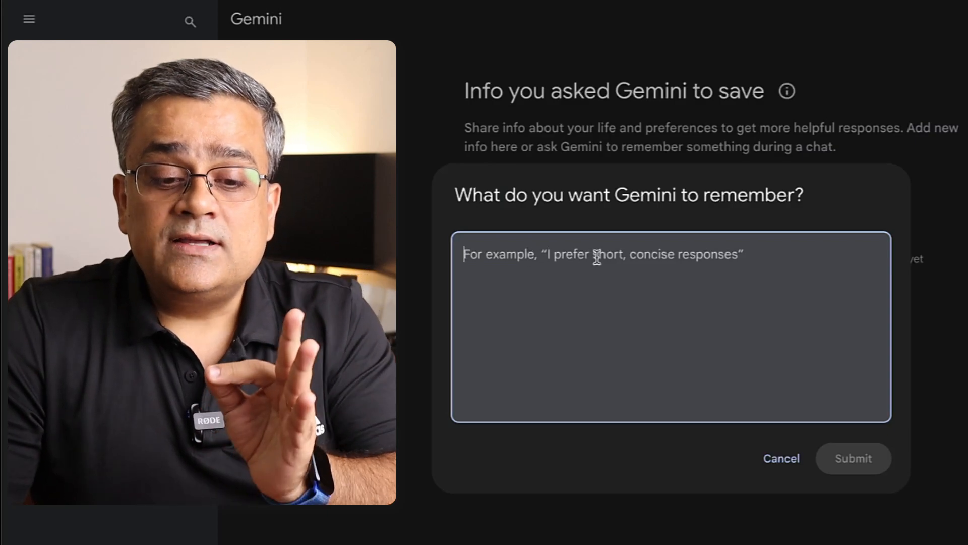
{"action": "mouse_move", "coordinate": [873, 297]}
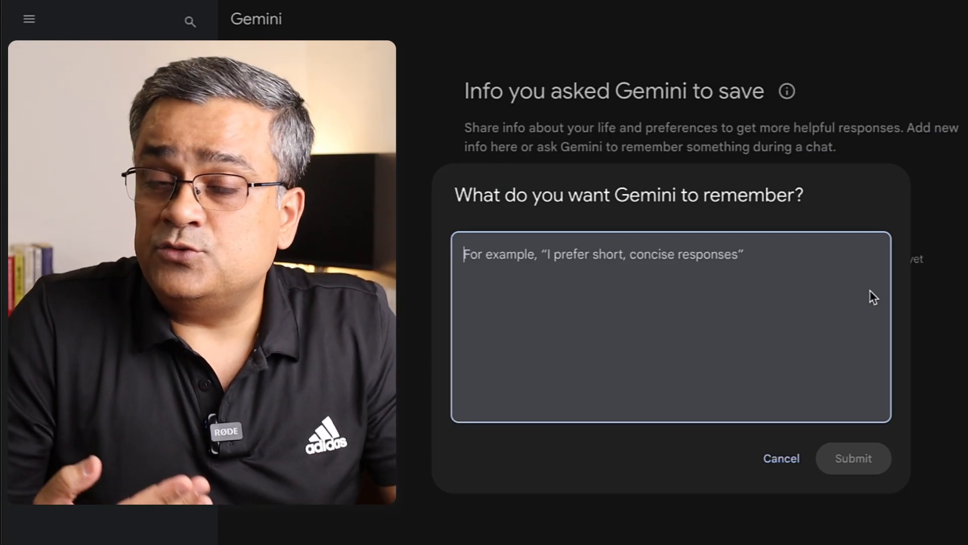
{"action": "left_click", "coordinate": [781, 458]}
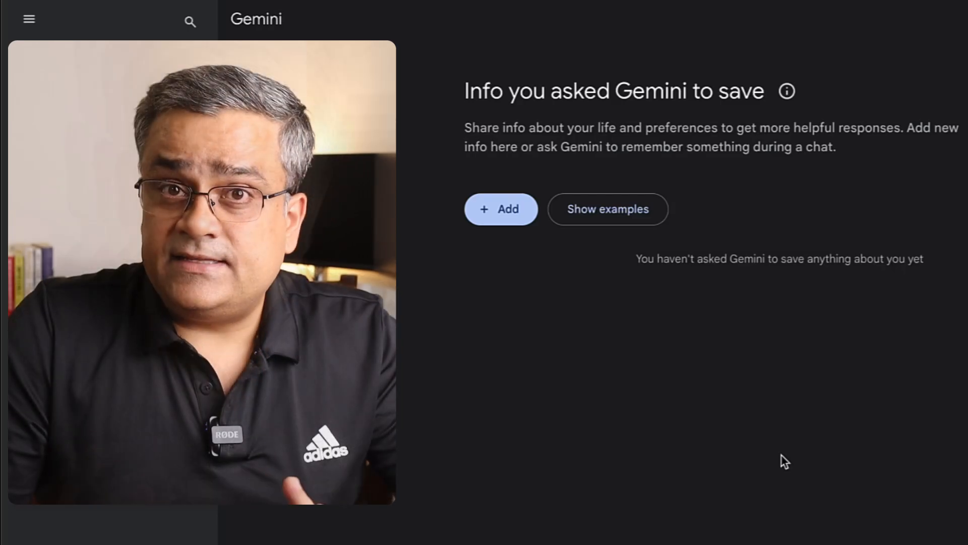
{"action": "left_click", "coordinate": [607, 209]}
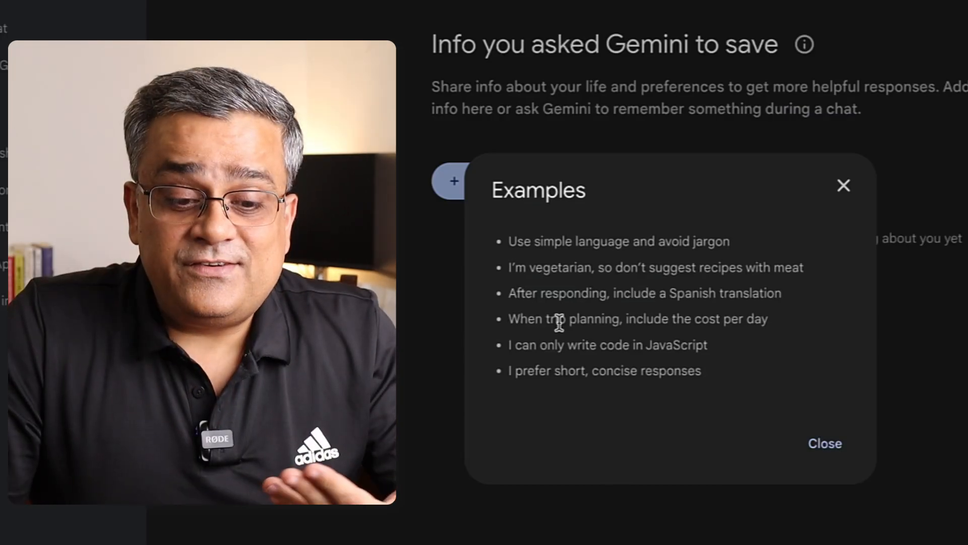
{"action": "mouse_move", "coordinate": [781, 327]}
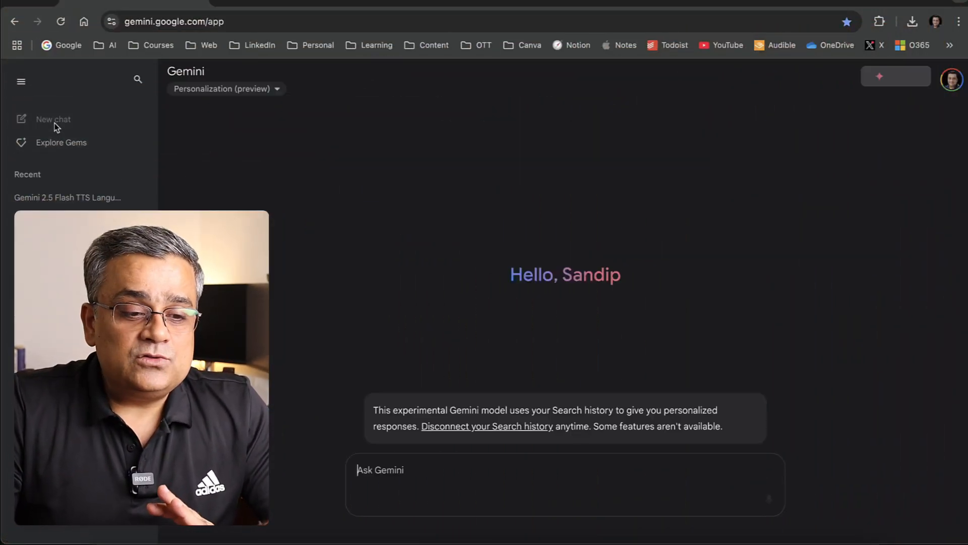
List the available models, with Personalization (preview) still selected
{"action": "left_click", "coordinate": [224, 89]}
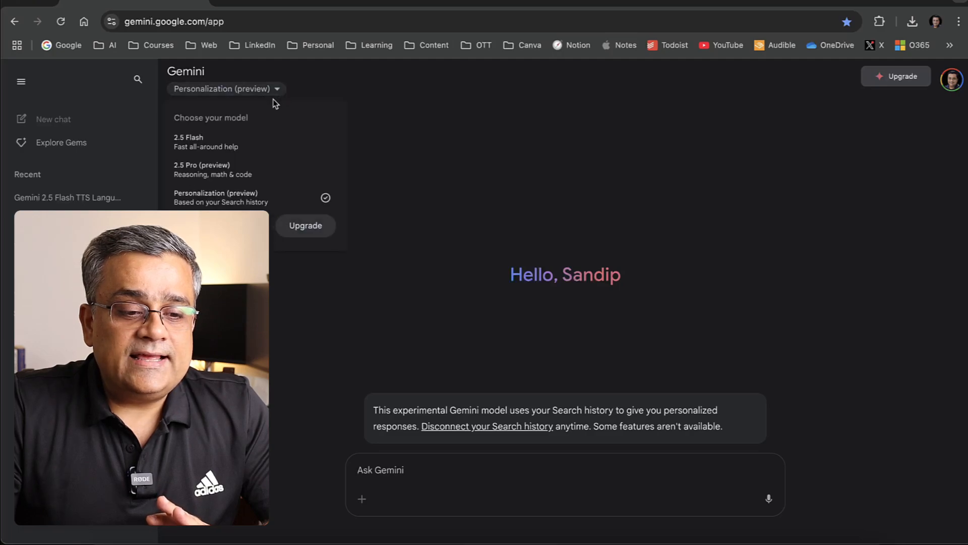
{"action": "mouse_move", "coordinate": [202, 169]}
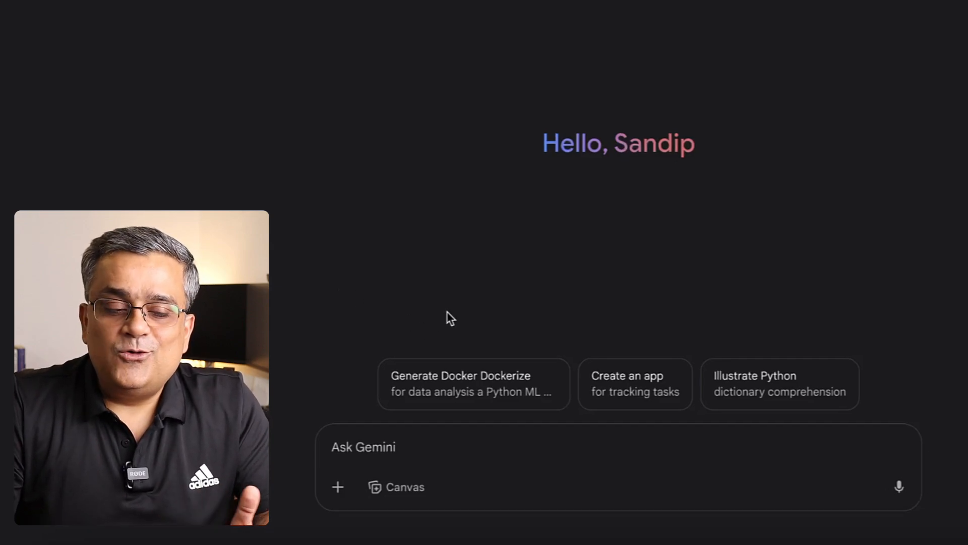
{"action": "mouse_move", "coordinate": [514, 76]}
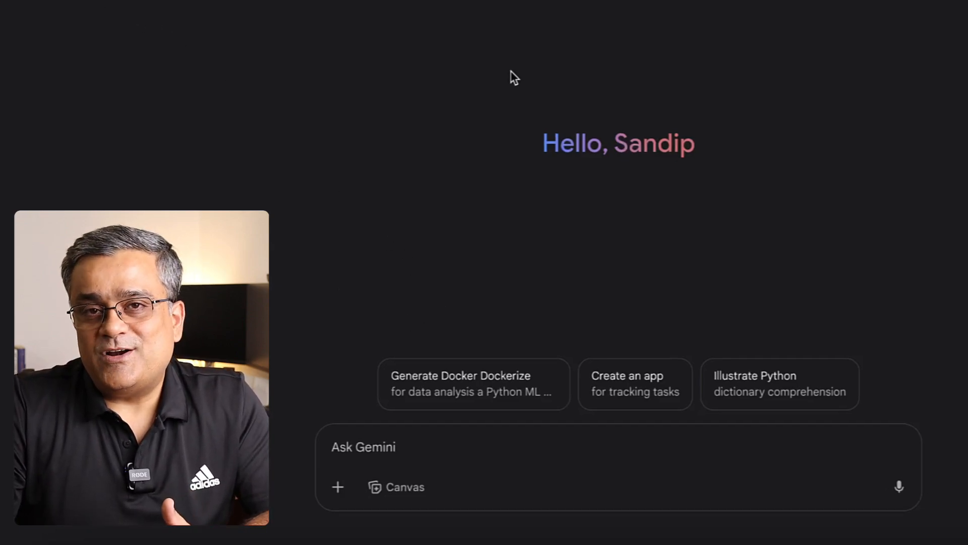
{"action": "mouse_move", "coordinate": [635, 383]}
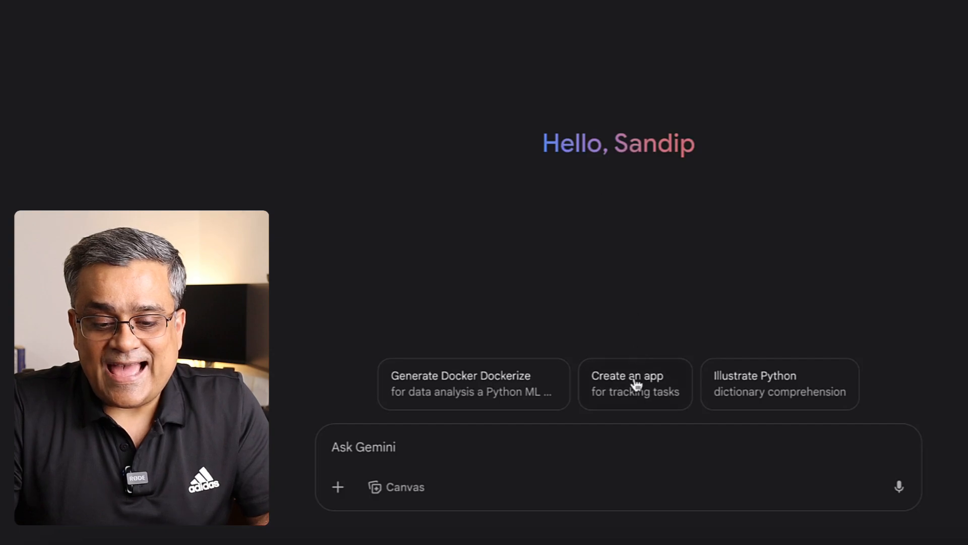
{"action": "mouse_move", "coordinate": [763, 402]}
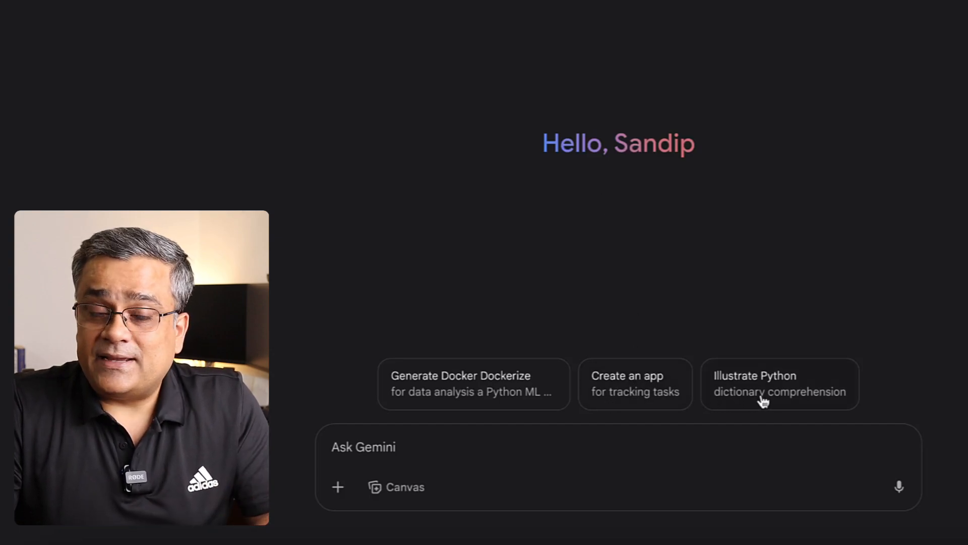
{"action": "mouse_move", "coordinate": [631, 347]}
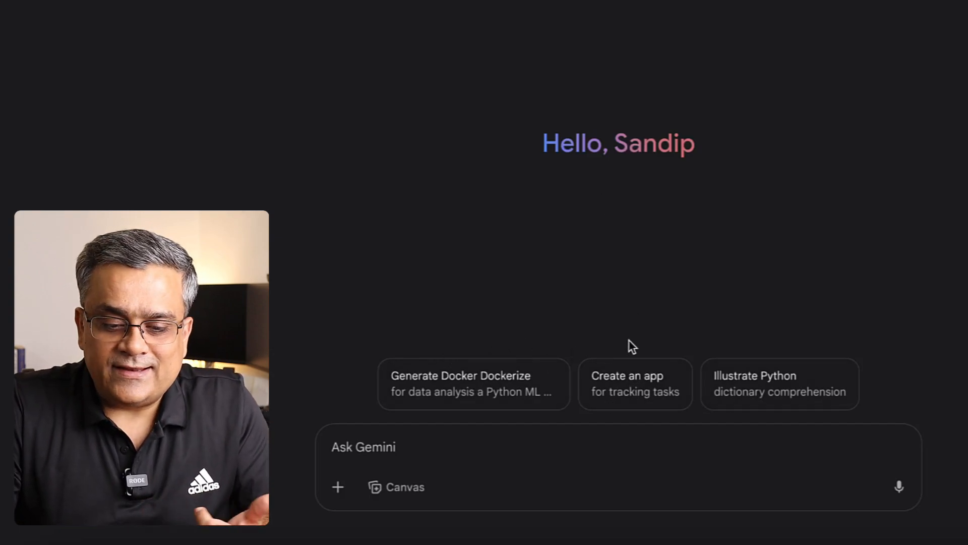
{"action": "mouse_move", "coordinate": [619, 398]}
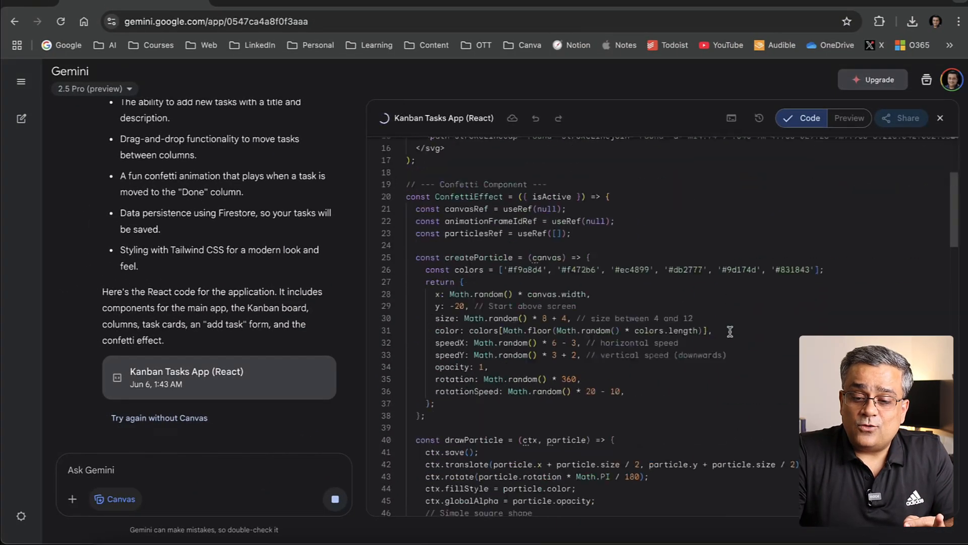
{"action": "scroll", "scroll_direction": "down", "scroll_amount": 3}
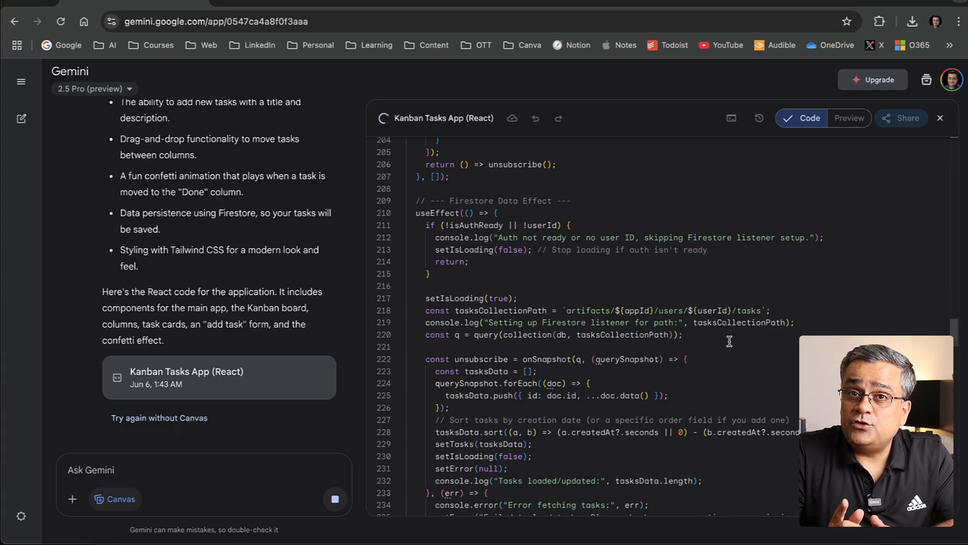
{"action": "scroll", "scroll_direction": "down", "scroll_amount": 3}
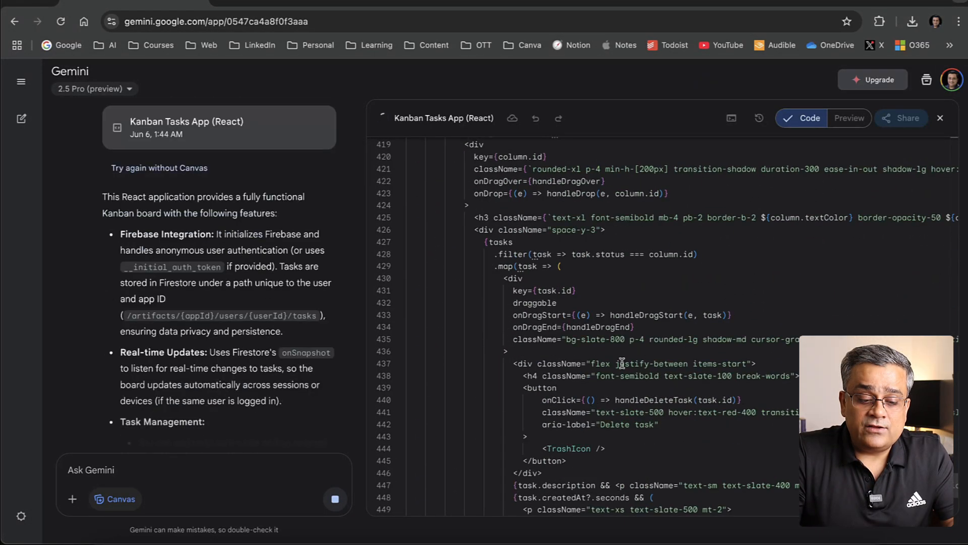
{"action": "scroll", "scroll_direction": "down", "scroll_amount": 3}
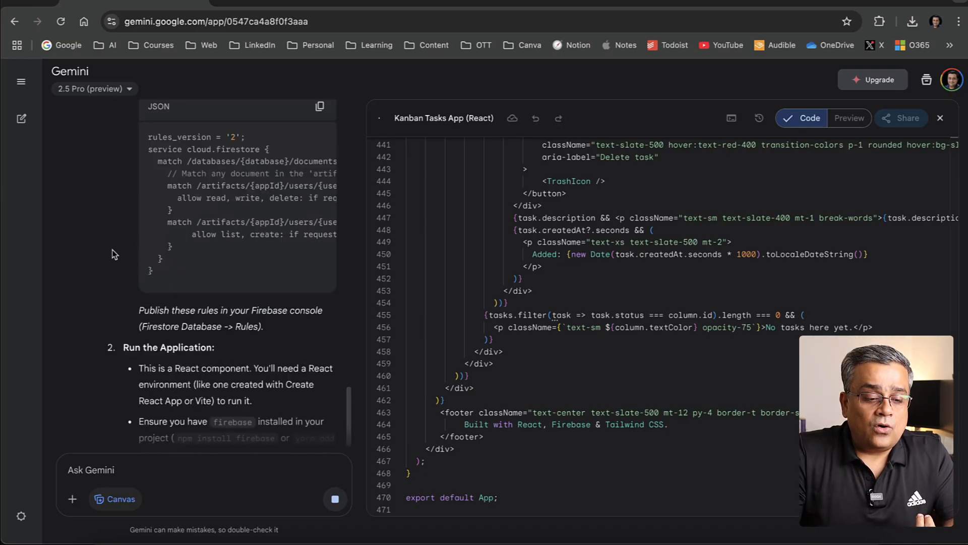
{"action": "left_click", "coordinate": [849, 118]}
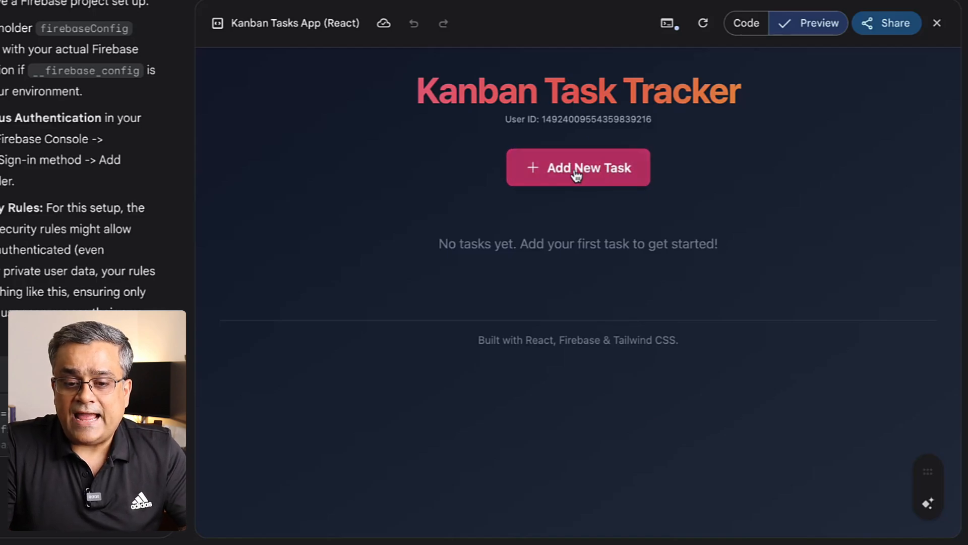
Add Task 1, Task 2 and Task 3 to the Kanban board and scroll down
{"action": "left_click", "coordinate": [578, 168]}
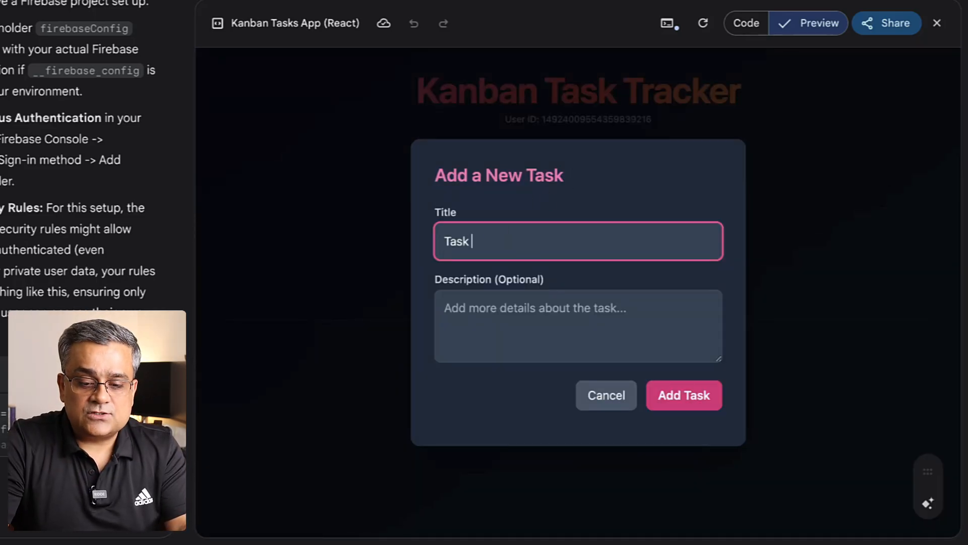
{"action": "left_click", "coordinate": [683, 395]}
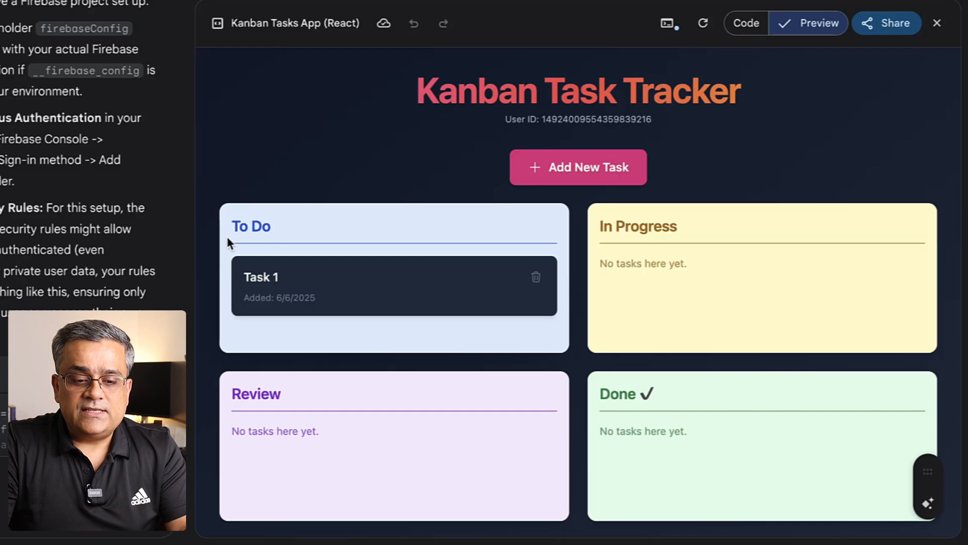
{"action": "mouse_move", "coordinate": [269, 312]}
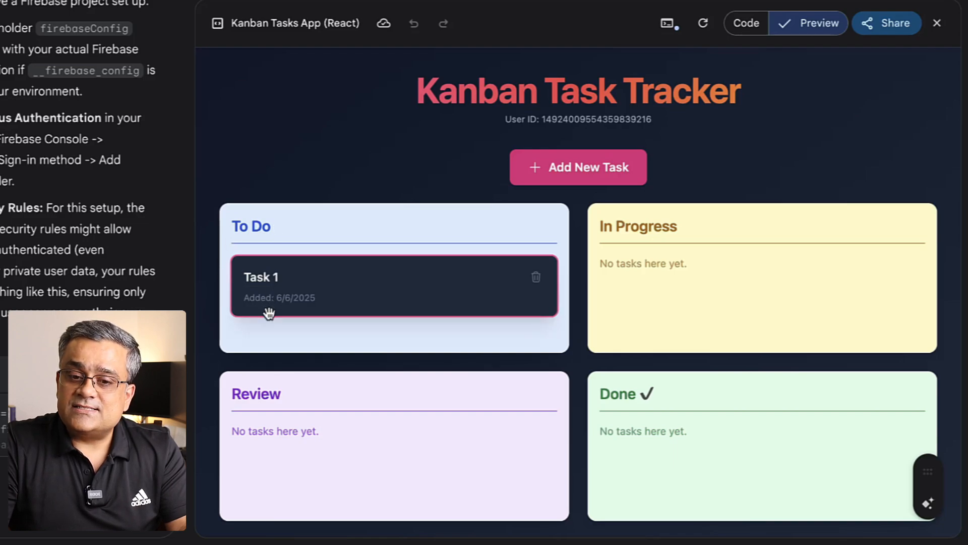
{"action": "mouse_move", "coordinate": [736, 441]}
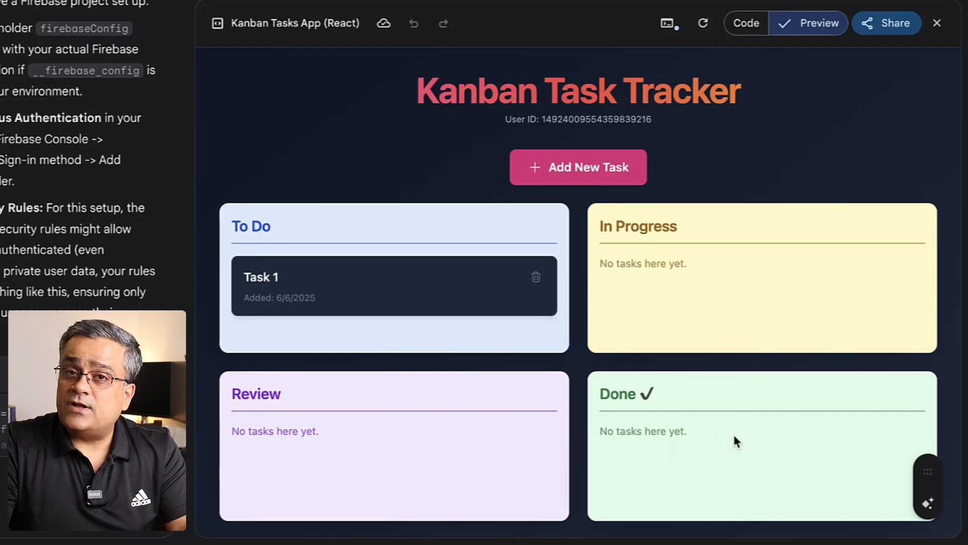
{"action": "mouse_move", "coordinate": [556, 180]}
{"action": "type", "text": "Task 3"}
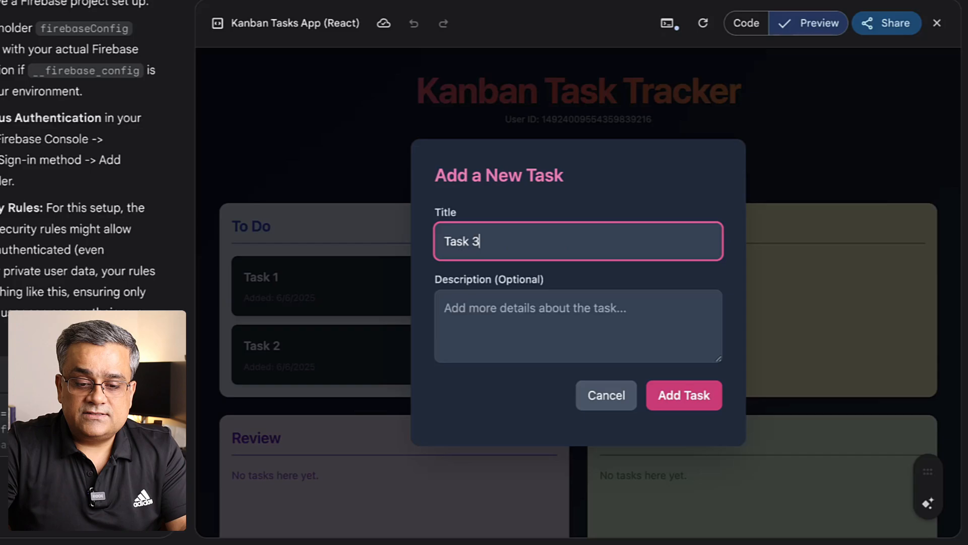
{"action": "left_click", "coordinate": [684, 396]}
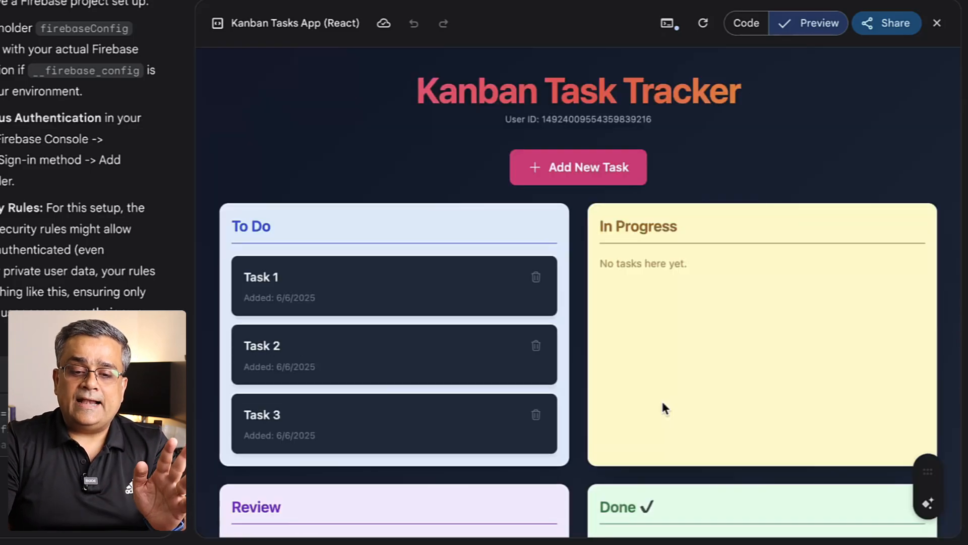
{"action": "mouse_move", "coordinate": [774, 167]}
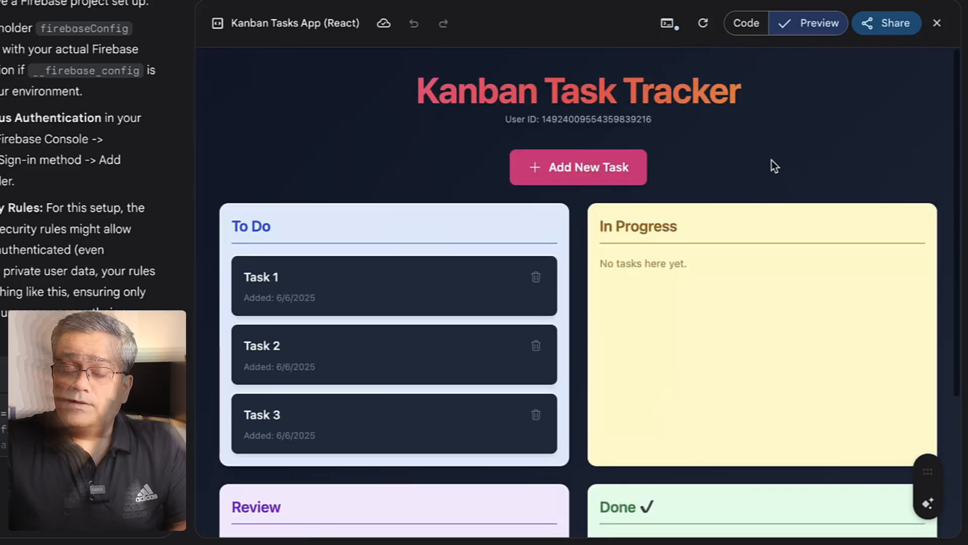
{"action": "mouse_move", "coordinate": [331, 283]}
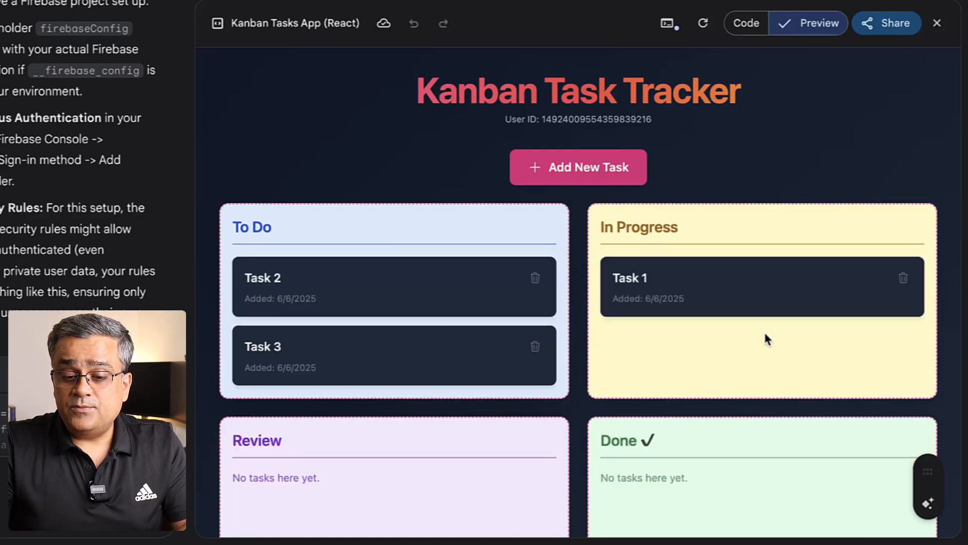
{"action": "scroll", "scroll_direction": "down", "scroll_amount": 3}
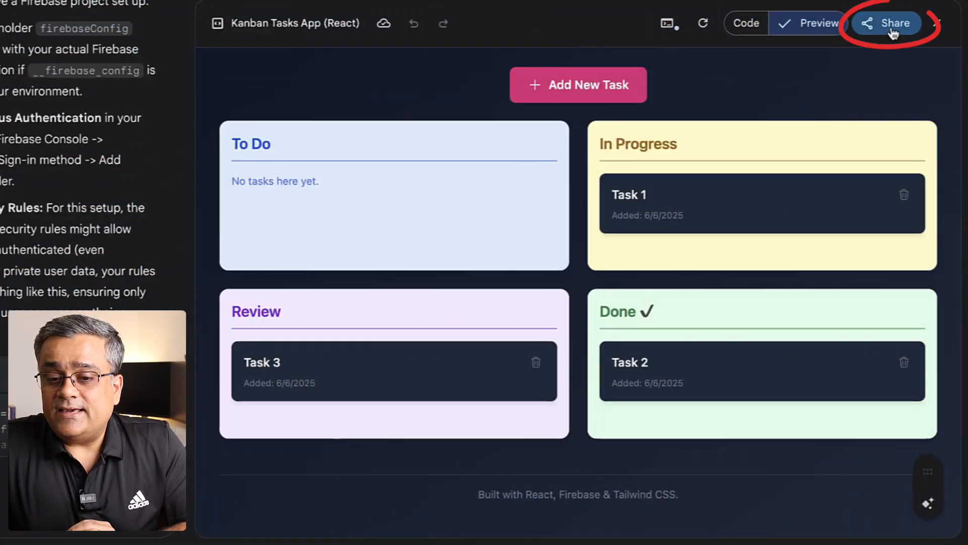
Share the Kanban Canvas app and copy its public link
{"action": "left_click", "coordinate": [892, 23]}
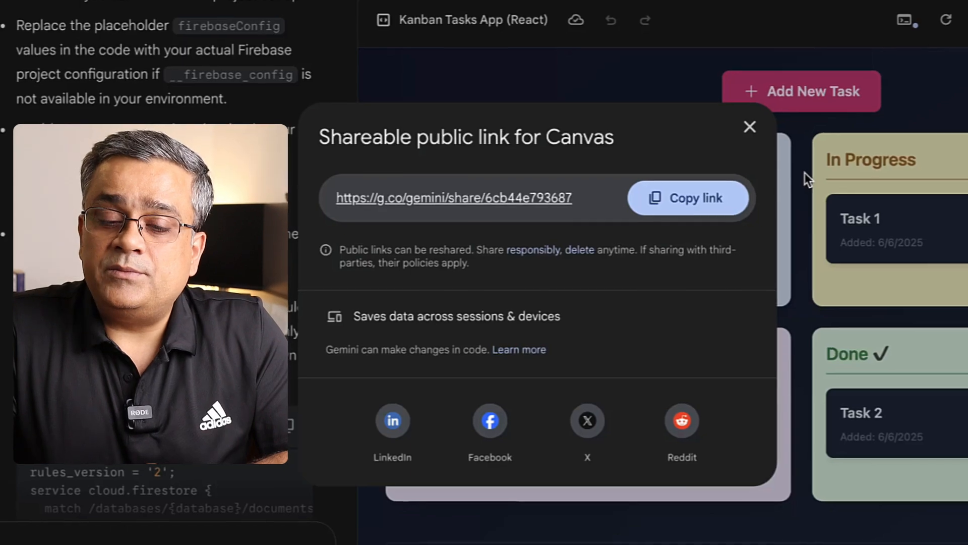
{"action": "left_click", "coordinate": [362, 14]}
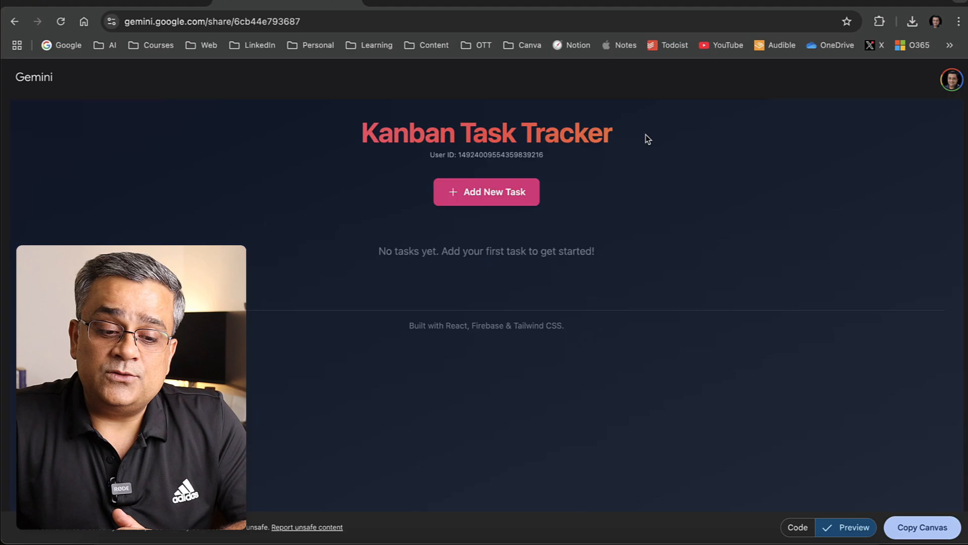
{"action": "mouse_move", "coordinate": [468, 334]}
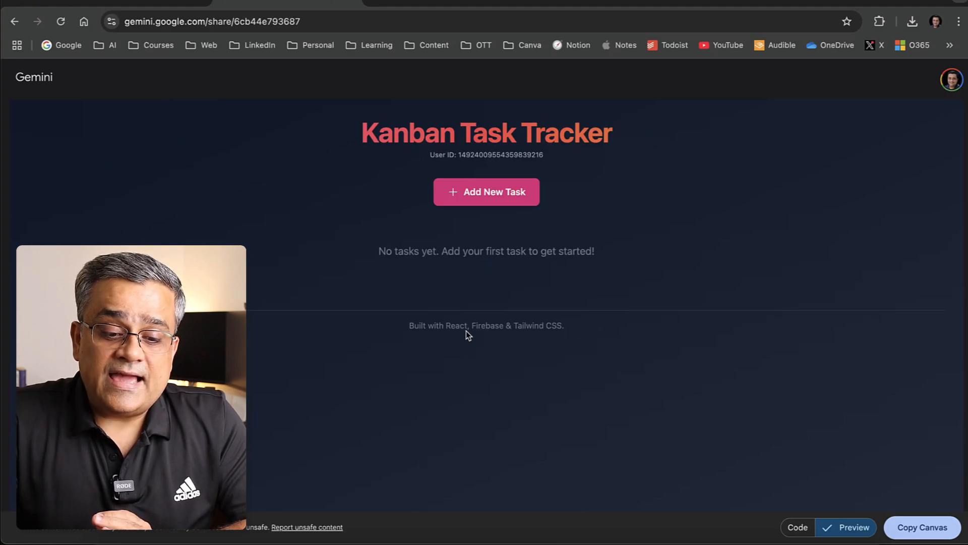
{"action": "mouse_move", "coordinate": [552, 335]}
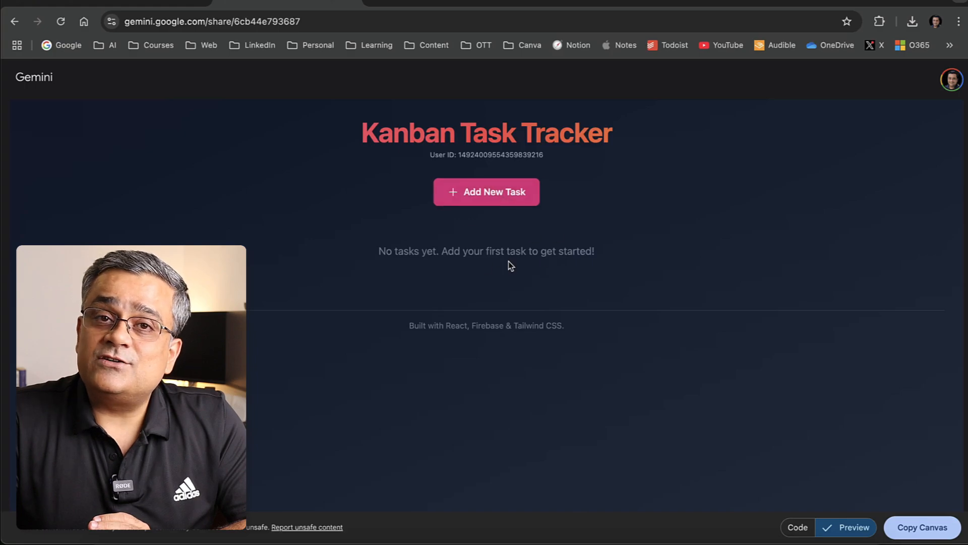
{"action": "mouse_move", "coordinate": [625, 218]}
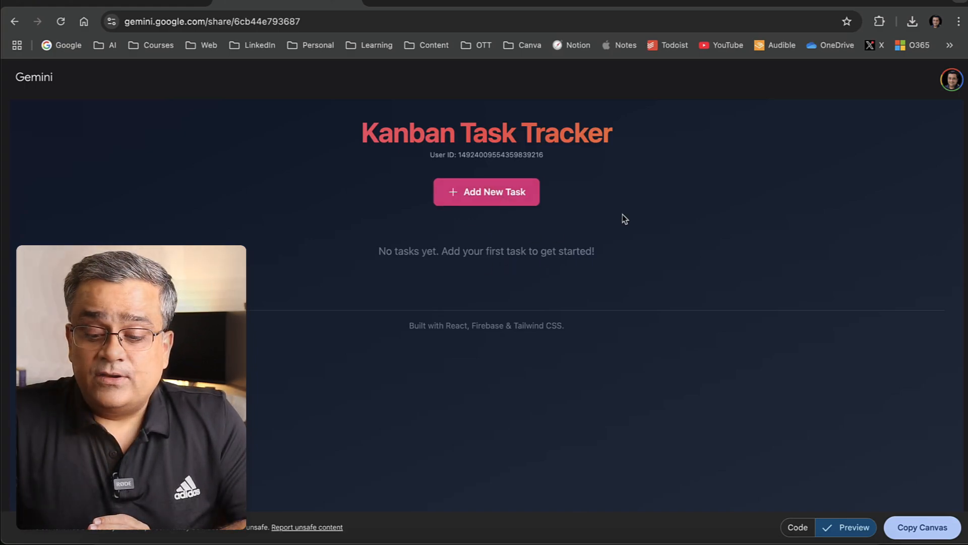
{"action": "mouse_move", "coordinate": [449, 231]}
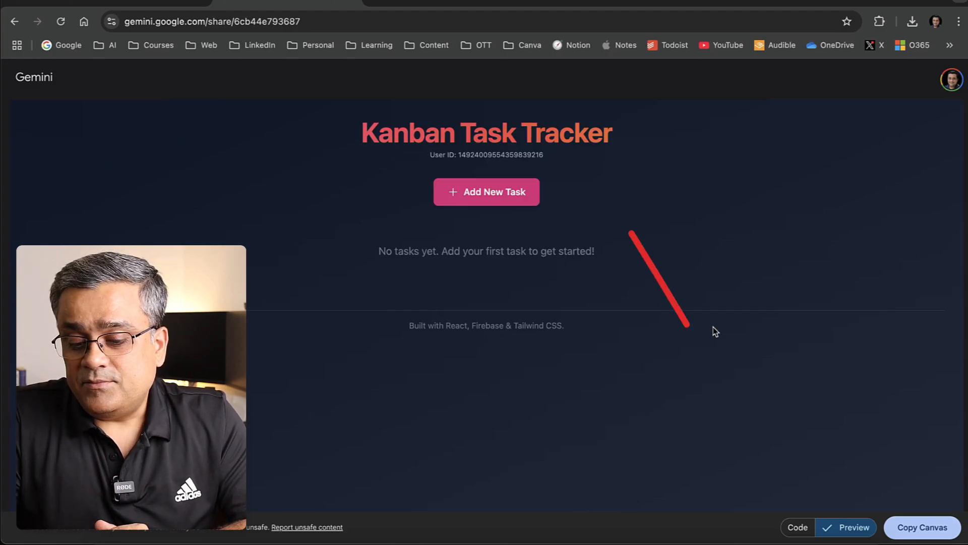
{"action": "left_click", "coordinate": [814, 526]}
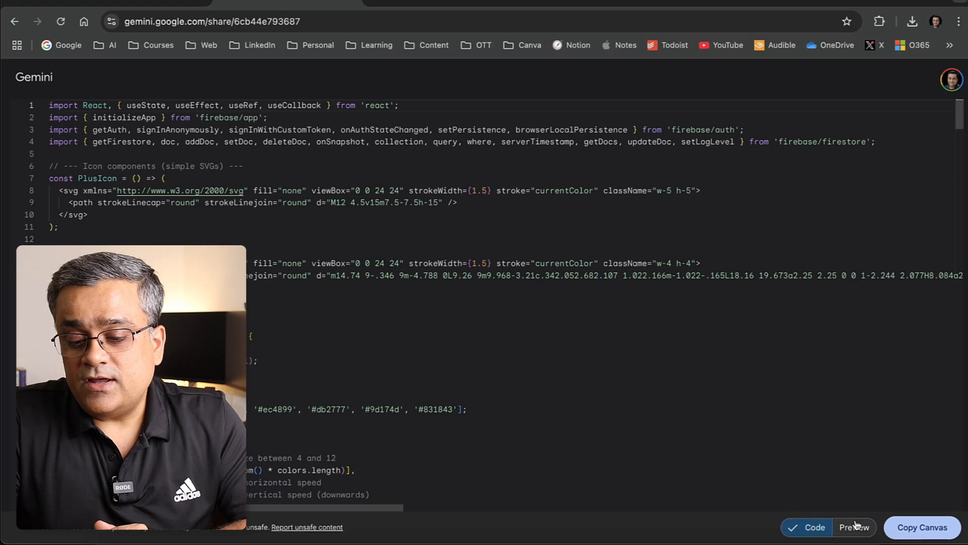
{"action": "left_click", "coordinate": [853, 527]}
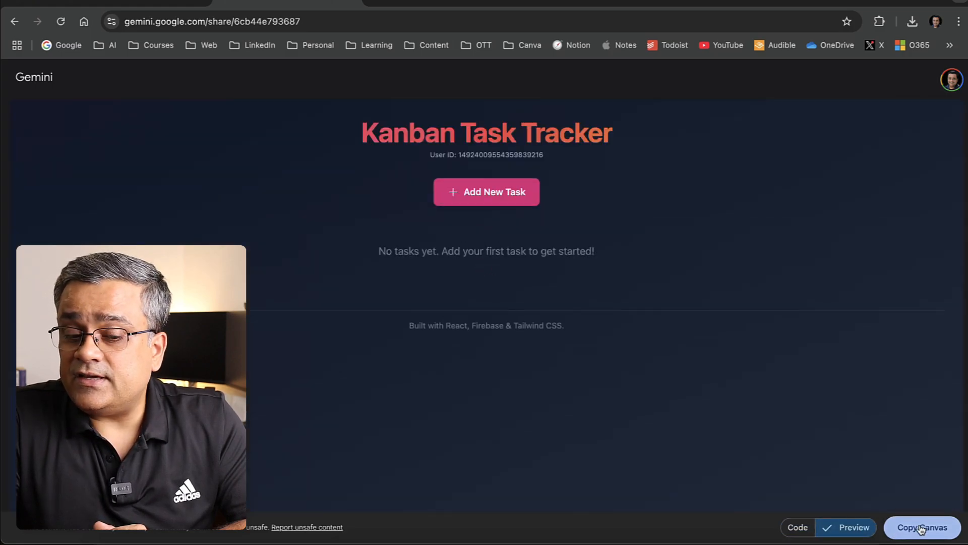
{"action": "mouse_move", "coordinate": [899, 482]}
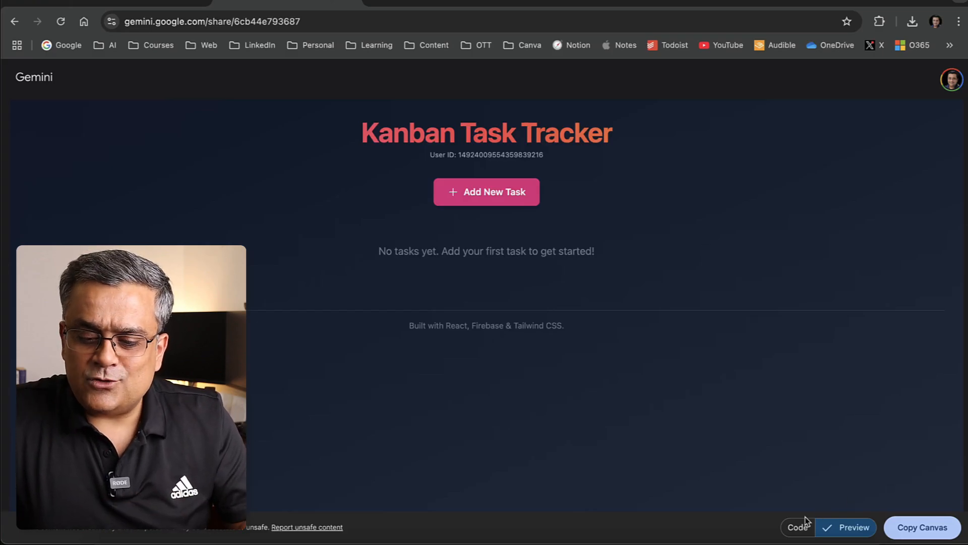
{"action": "left_click", "coordinate": [797, 526]}
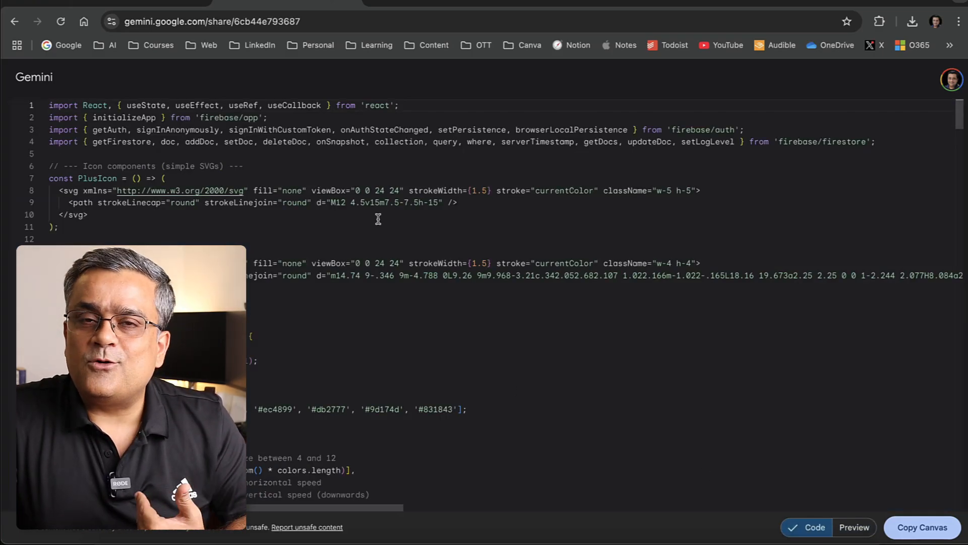
{"action": "left_click", "coordinate": [854, 526]}
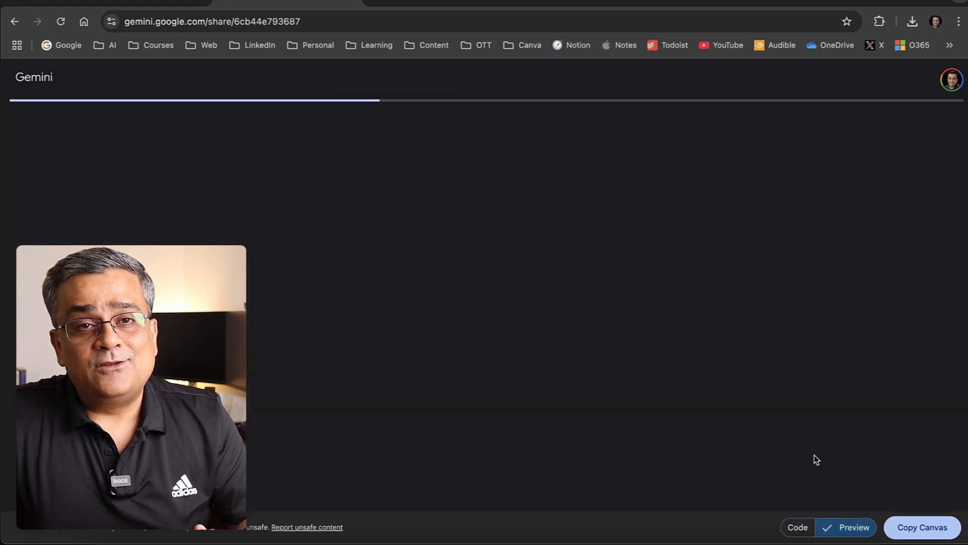